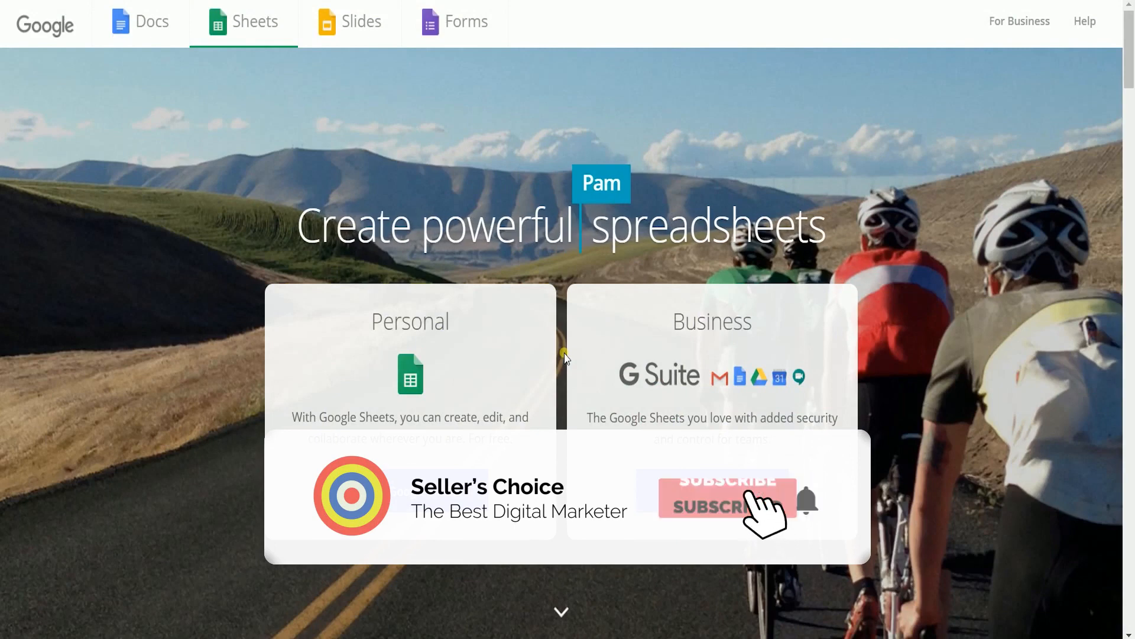
# Start a new blank Google Sheets spreadsheet and select the first row for headers
pyautogui.click(726, 499)
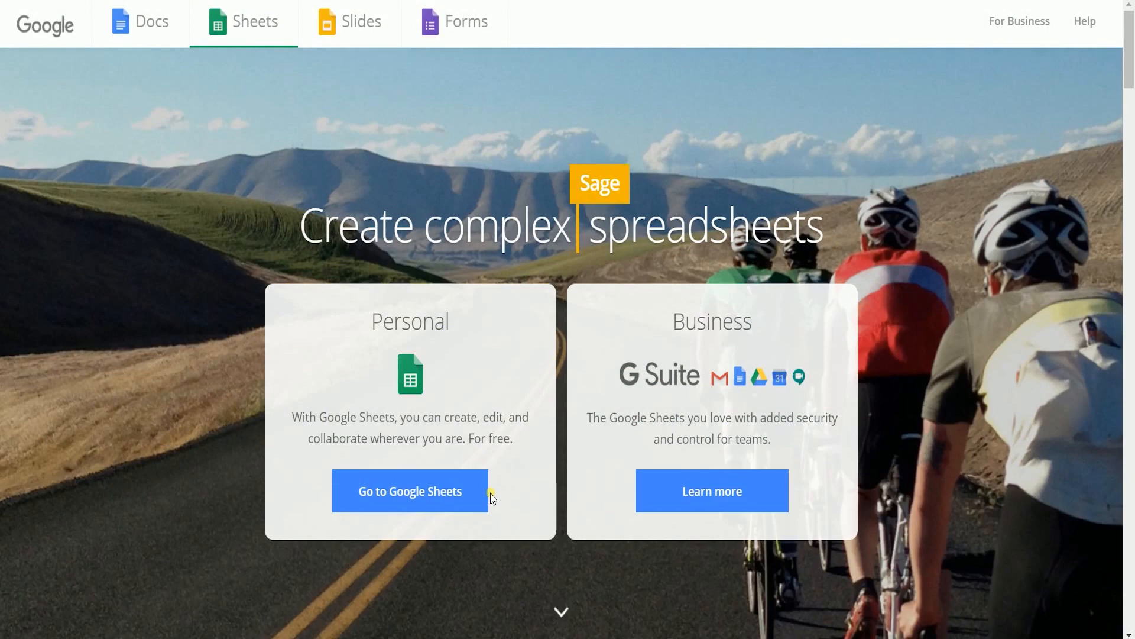
pyautogui.moveTo(447, 504)
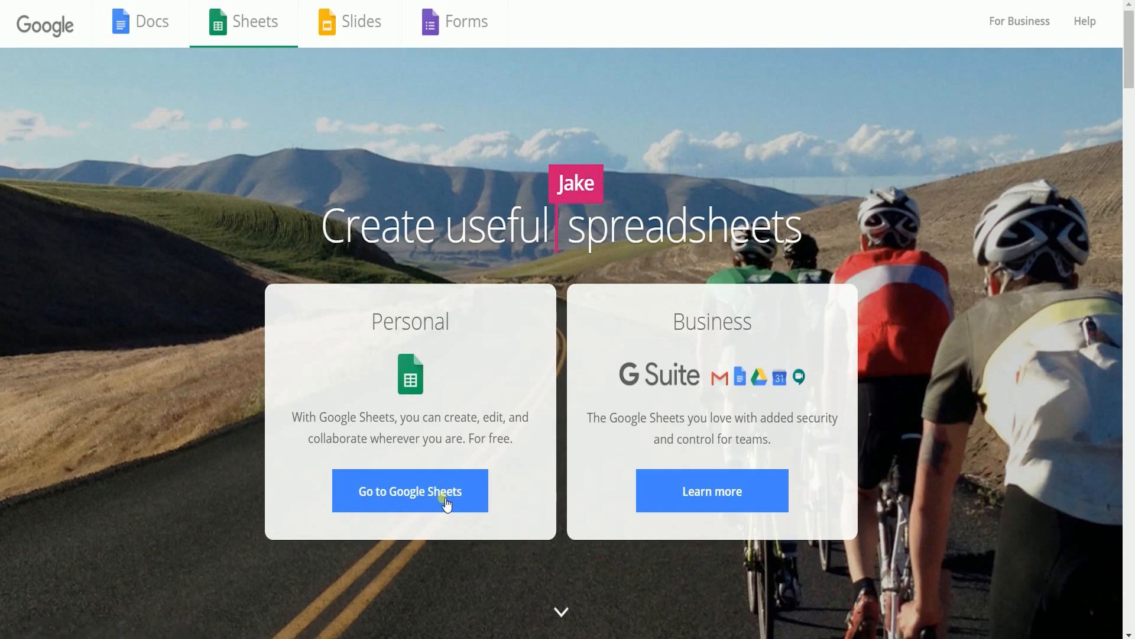
pyautogui.click(440, 504)
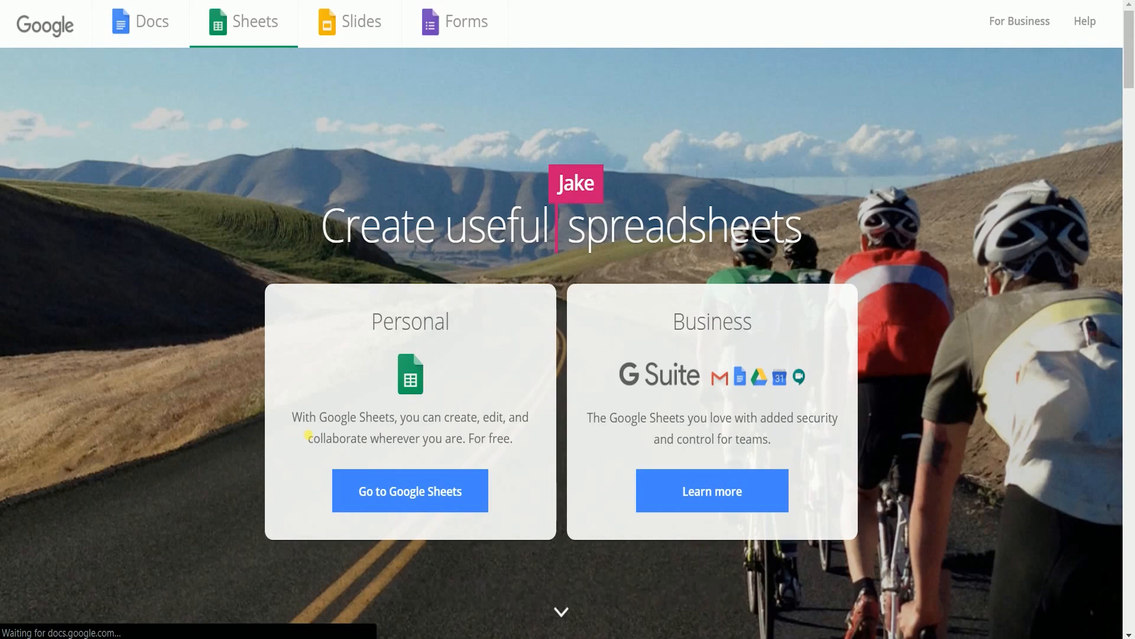
pyautogui.click(409, 490)
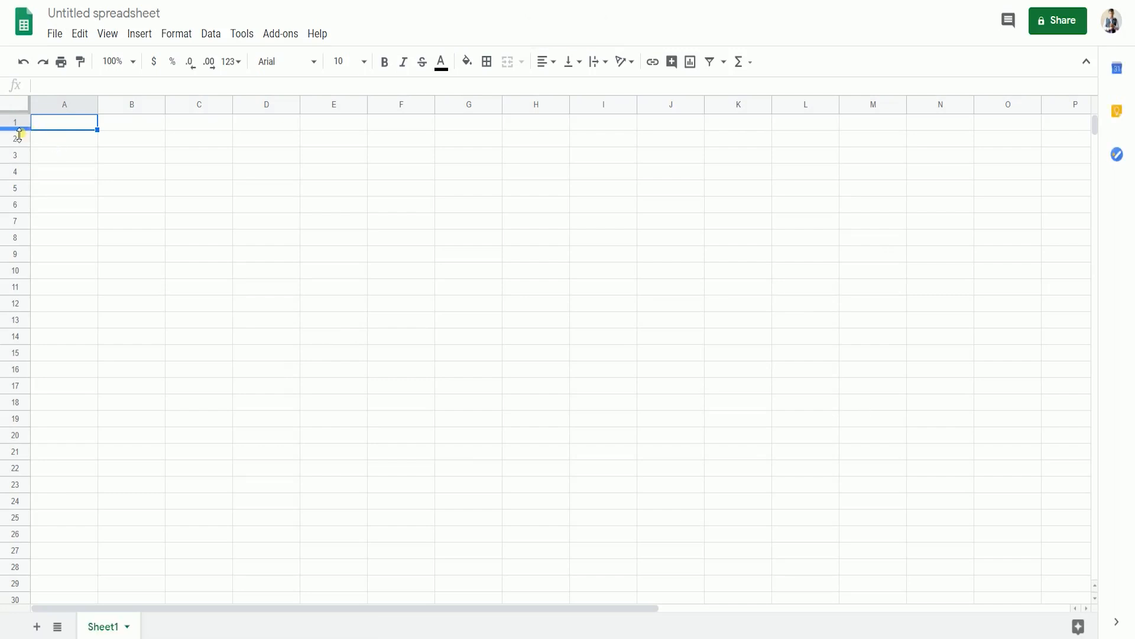
pyautogui.click(9, 120)
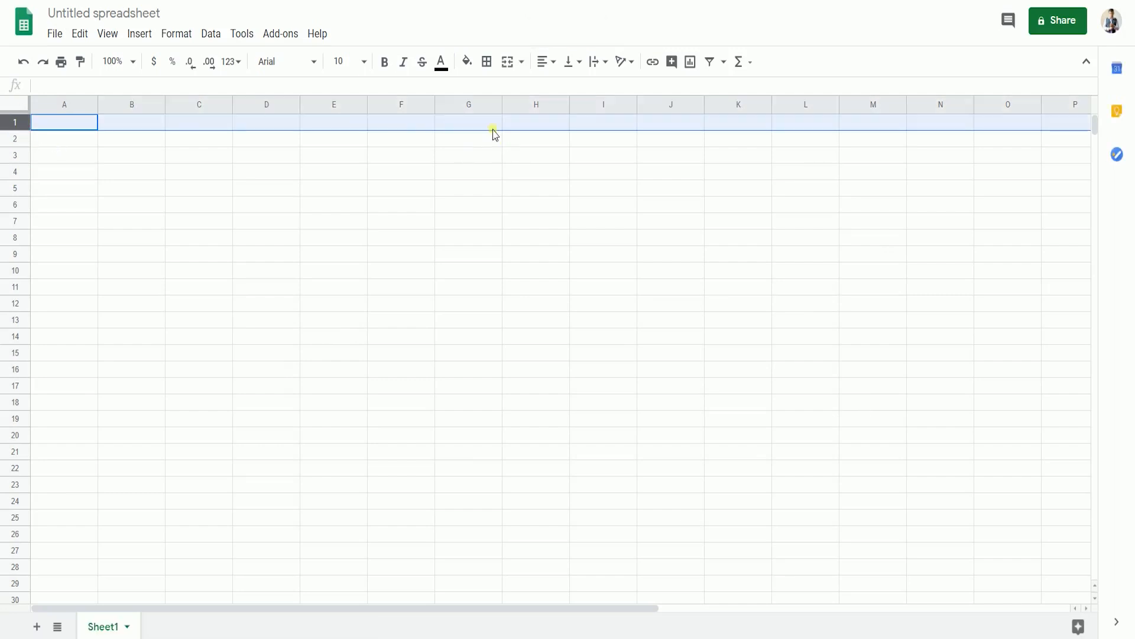
pyautogui.moveTo(419, 124)
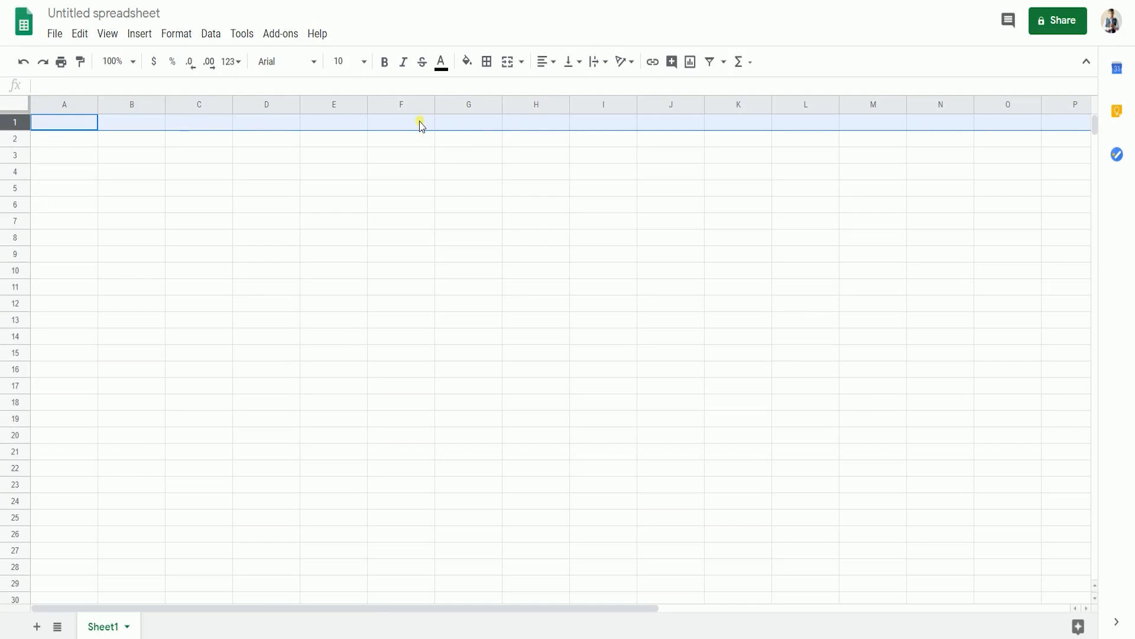
pyautogui.moveTo(154, 125)
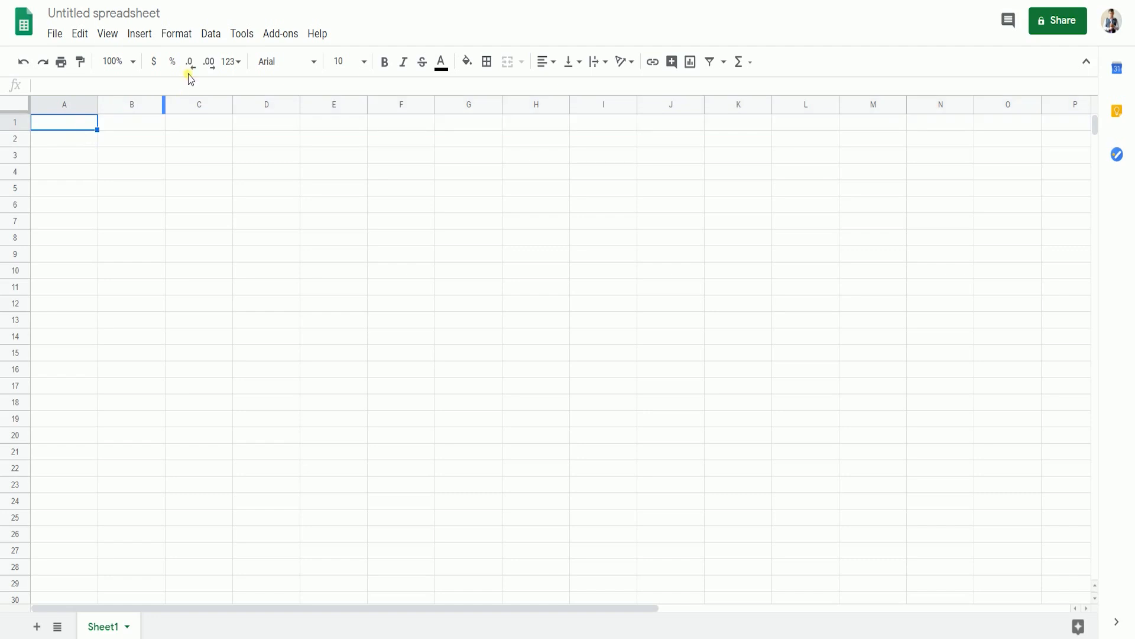
# Enter the headers Email Address, First Name, Last Name, Company and Source in row 1
pyautogui.write('E')
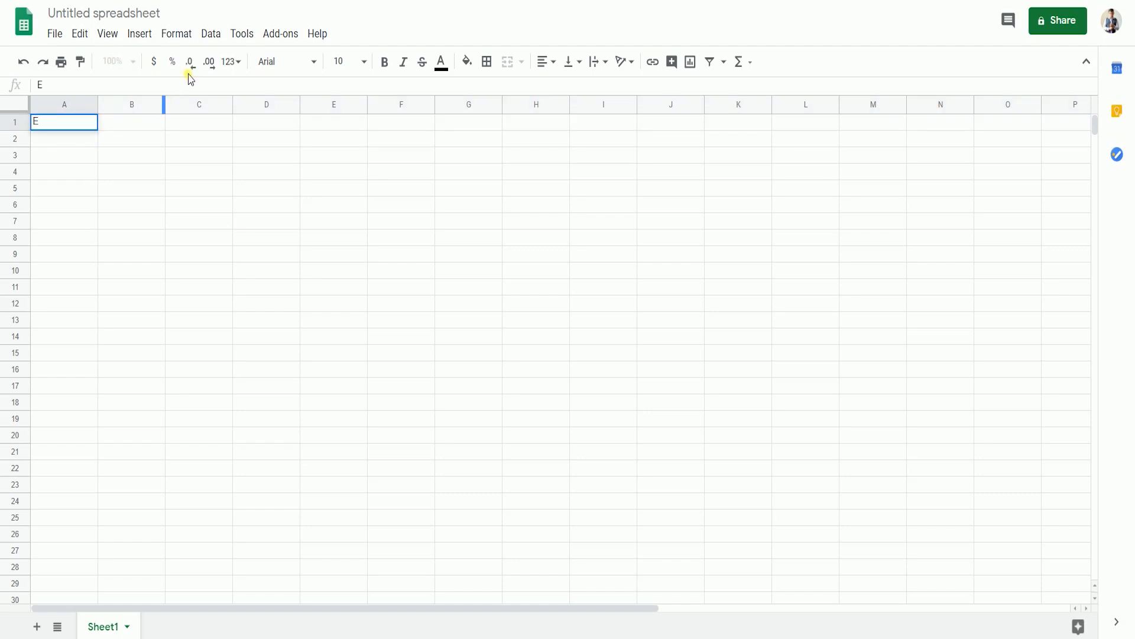
pyautogui.write('Email Address')
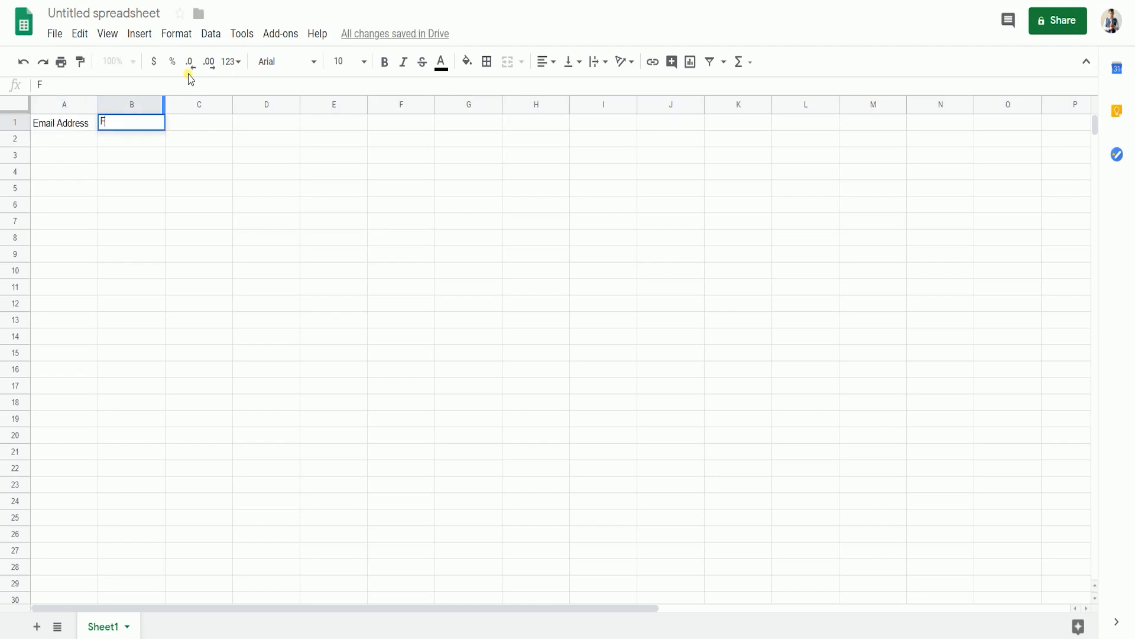
pyautogui.write('irst Name')
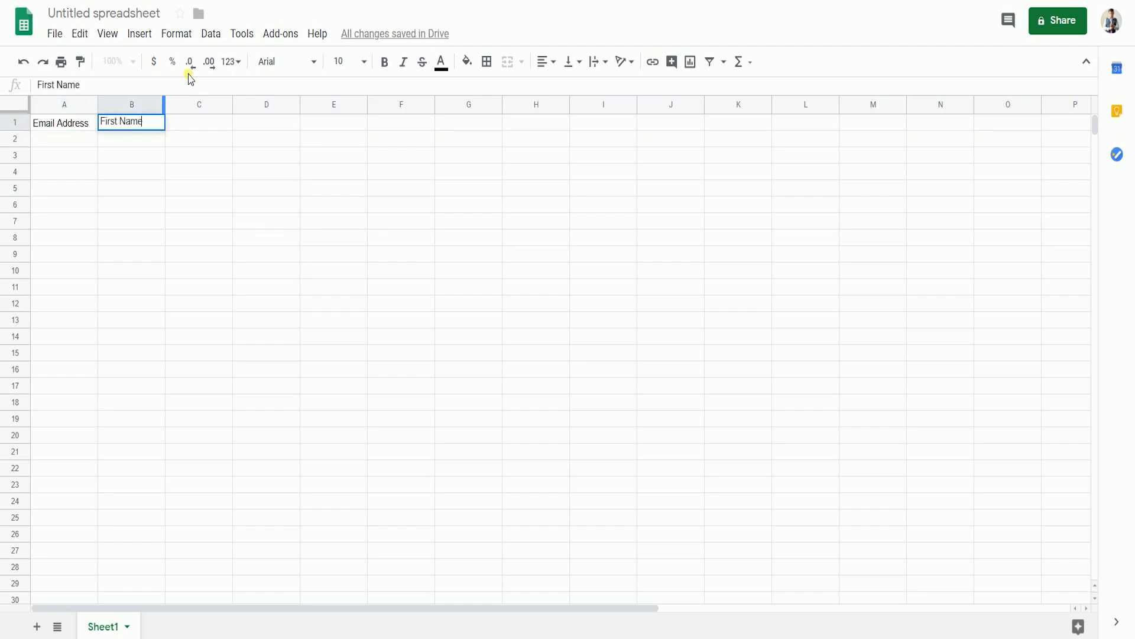
pyautogui.write('Last Name')
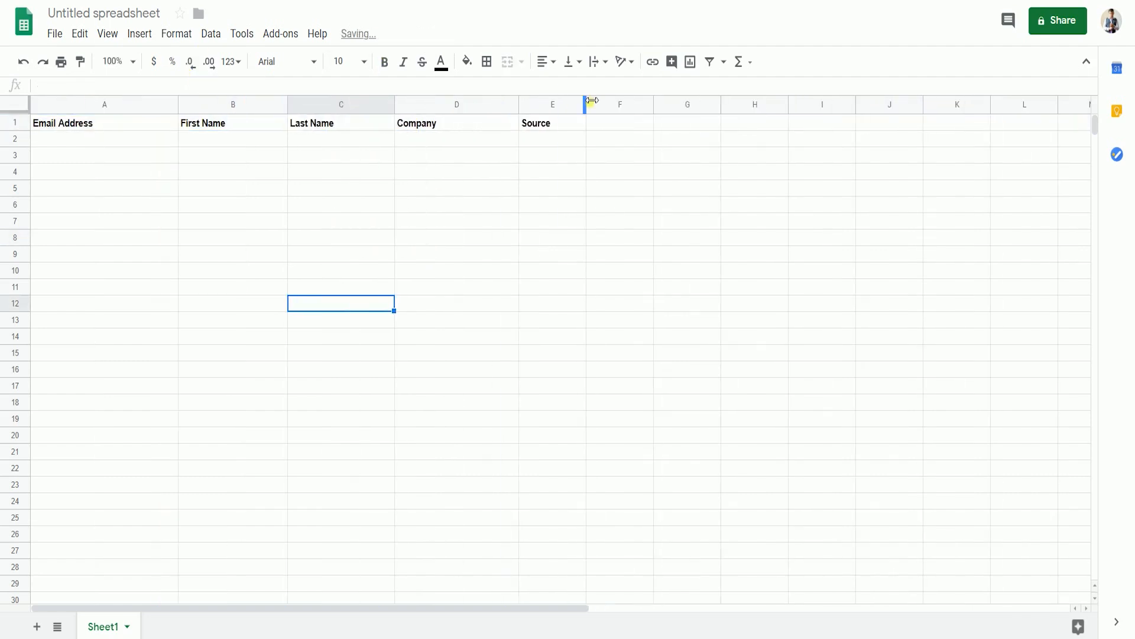
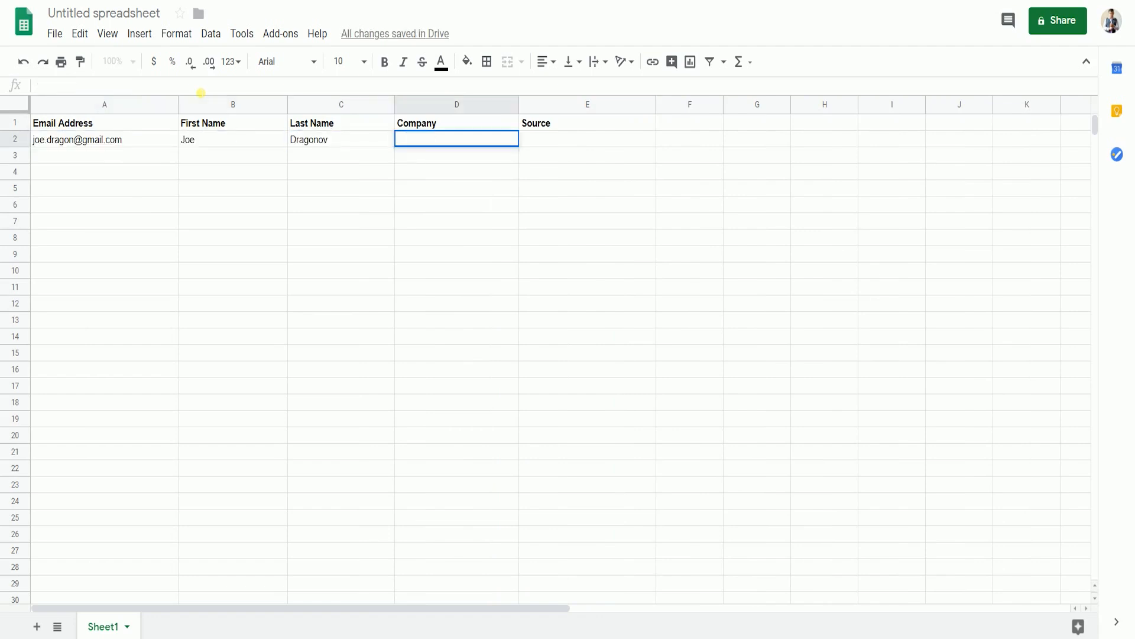
pyautogui.write('Walk')
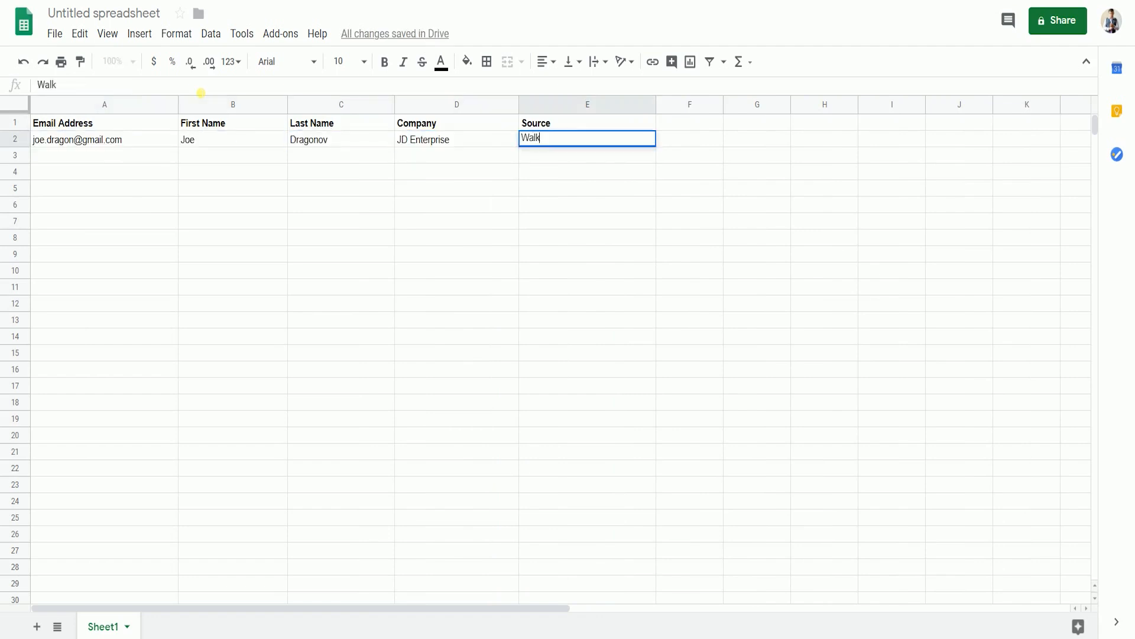
pyautogui.write('Ellen_fl')
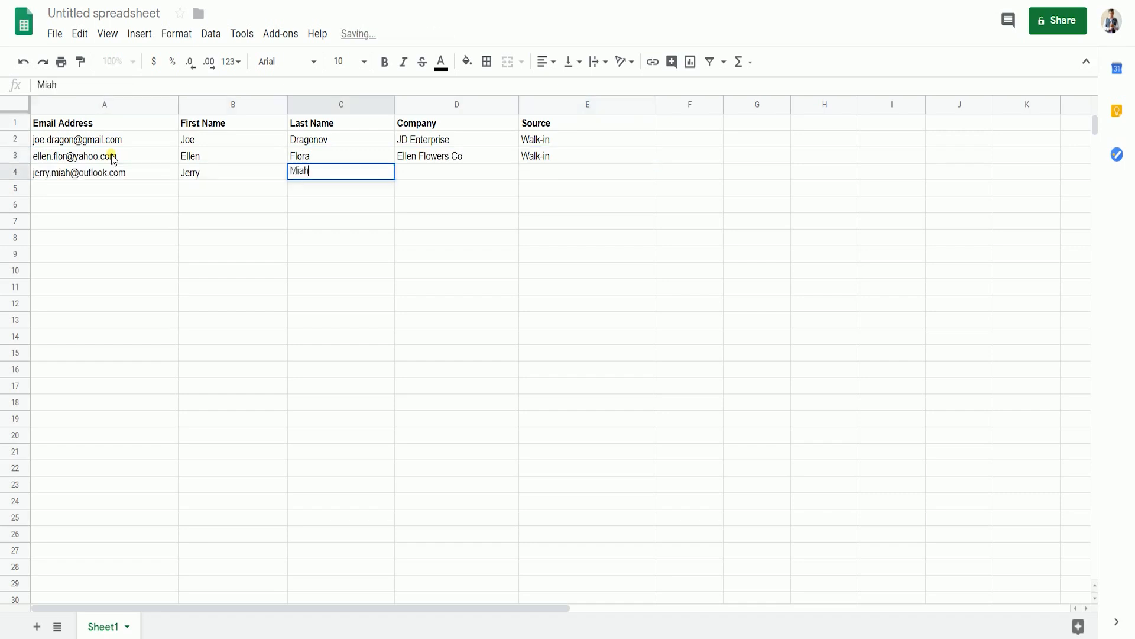
pyautogui.write('Jerrymia Collections')
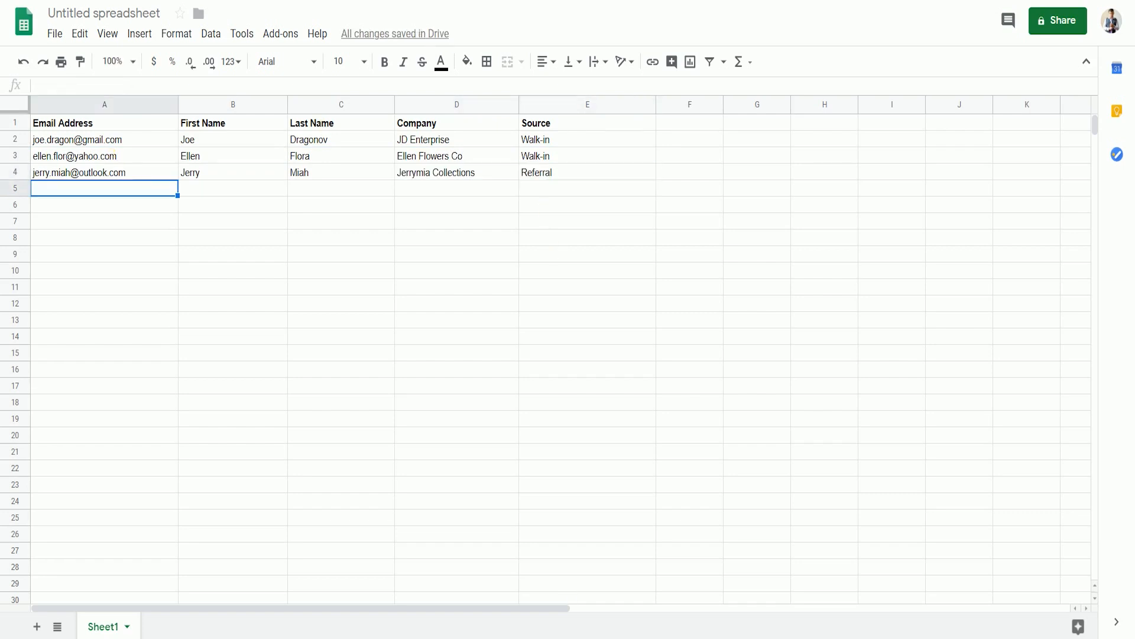
pyautogui.click(453, 321)
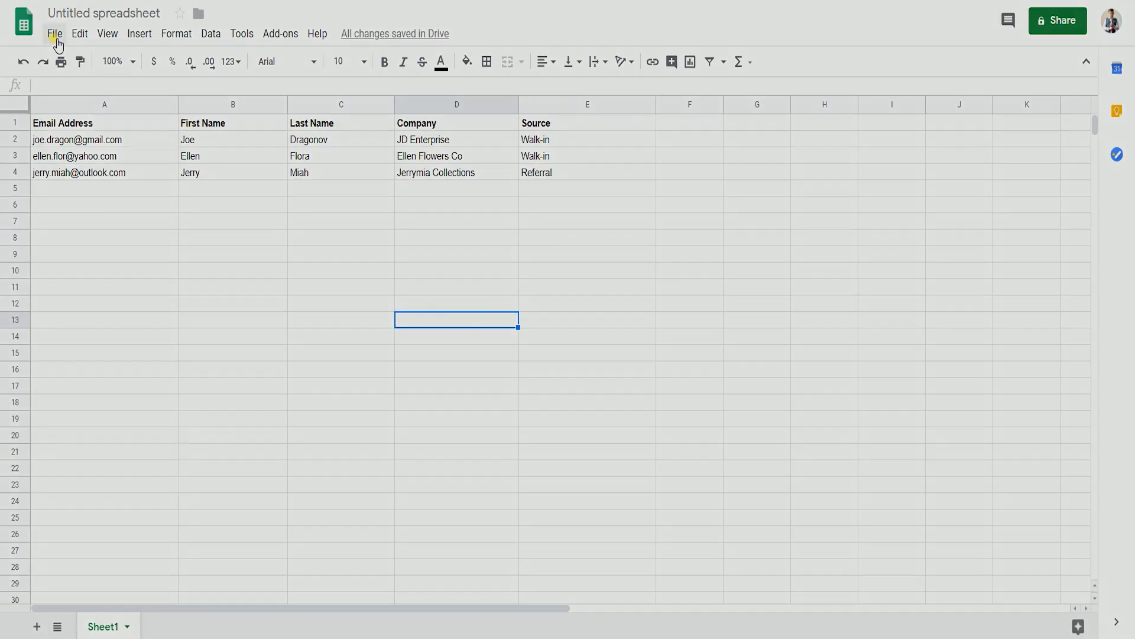
# Download the current sheet as a comma-separated values (.csv) file
pyautogui.click(54, 33)
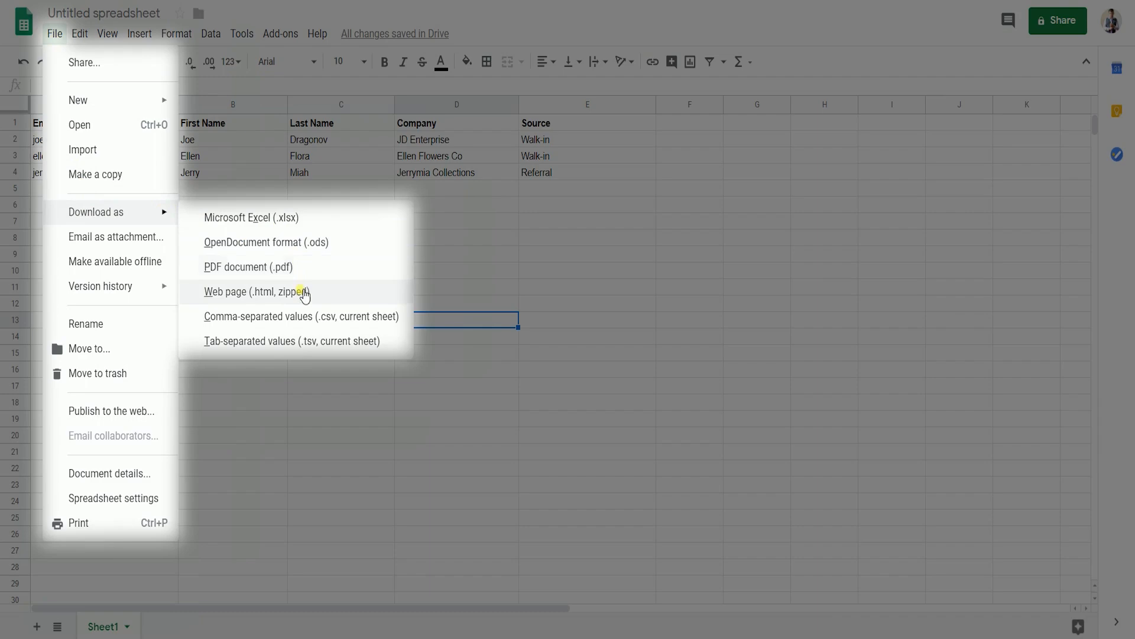
pyautogui.moveTo(302, 323)
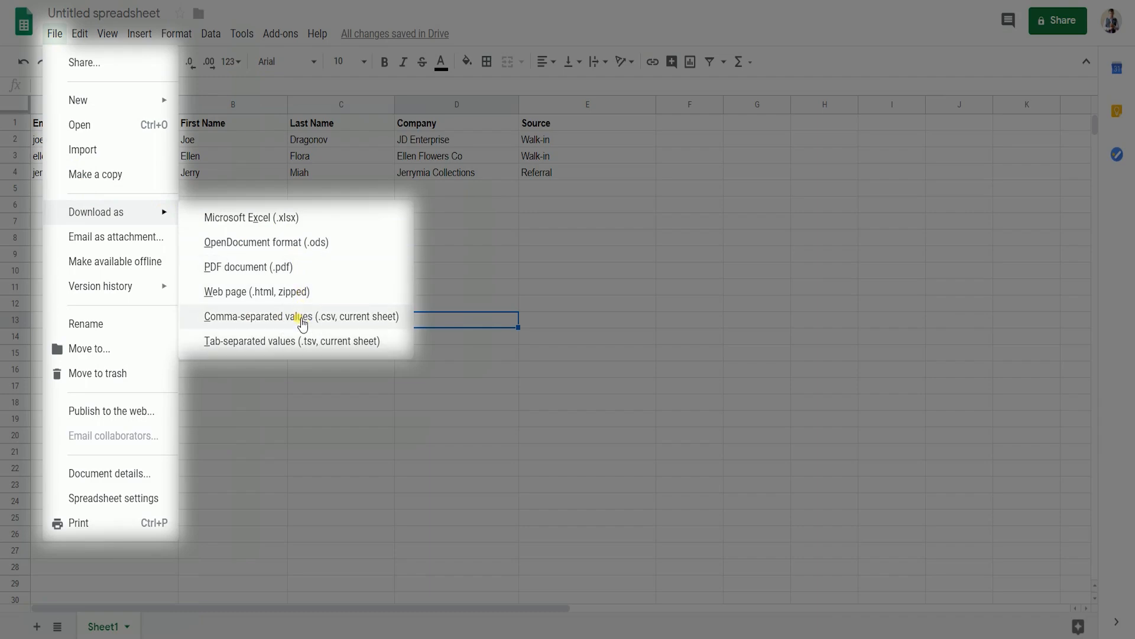
pyautogui.click(302, 317)
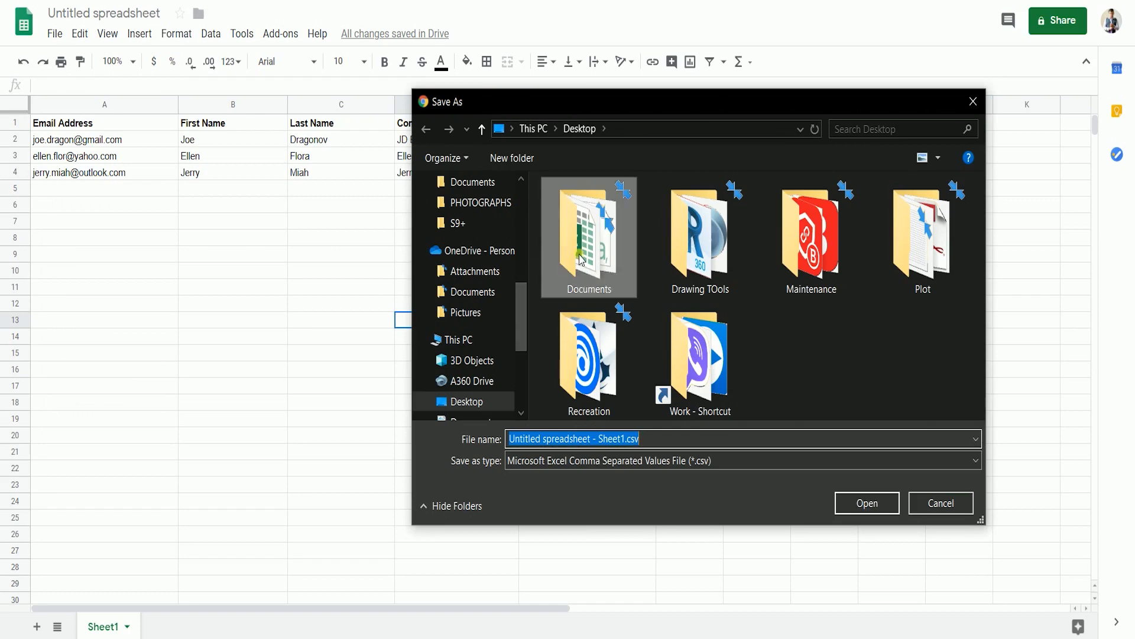
# Save the CSV as 'import contacts.csv' in the Documents folder
pyautogui.doubleClick(589, 235)
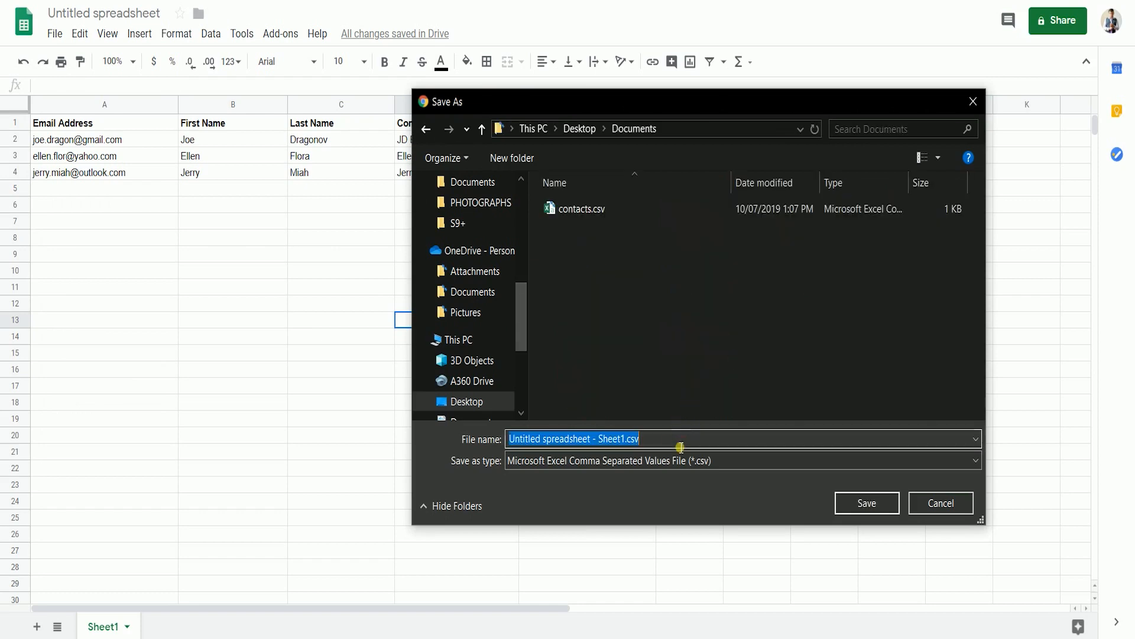
pyautogui.write('import contact')
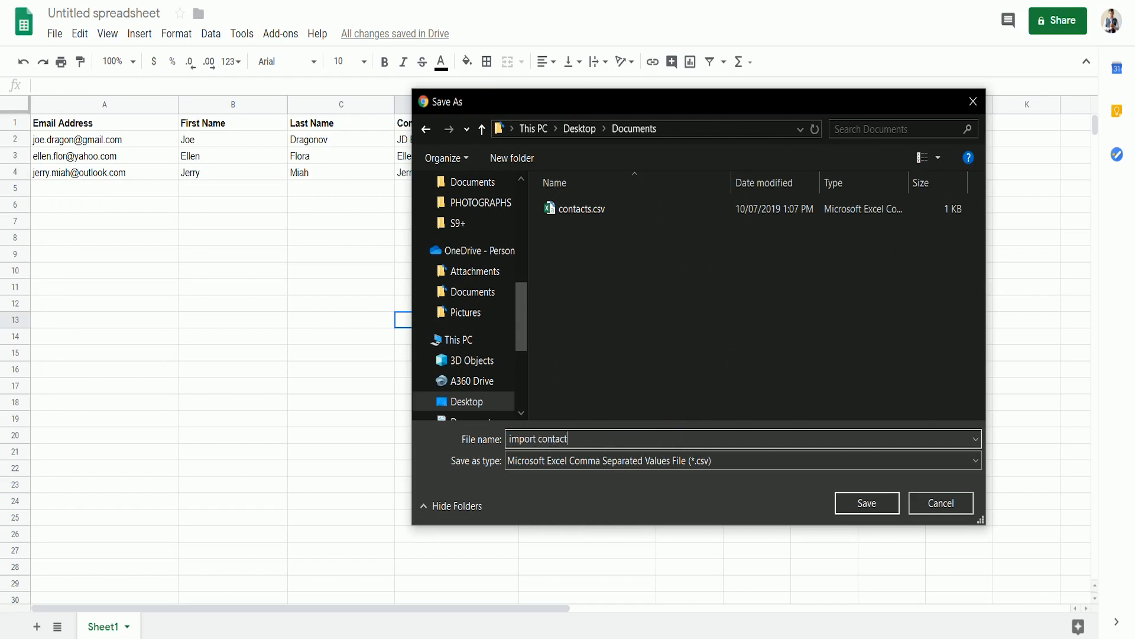
pyautogui.write('s')
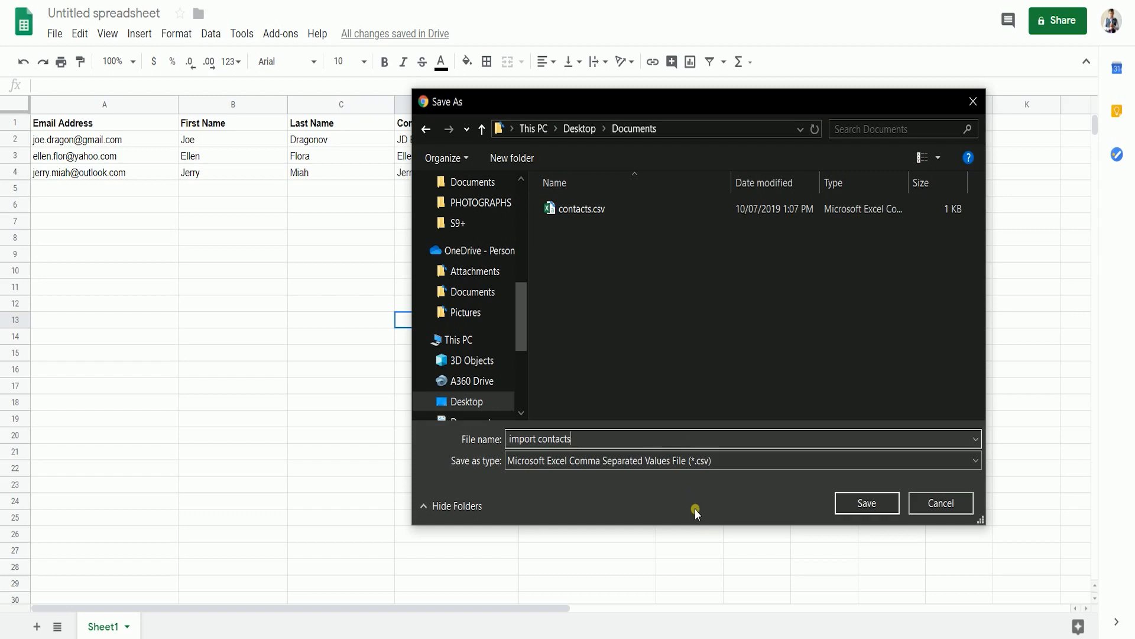
pyautogui.click(867, 503)
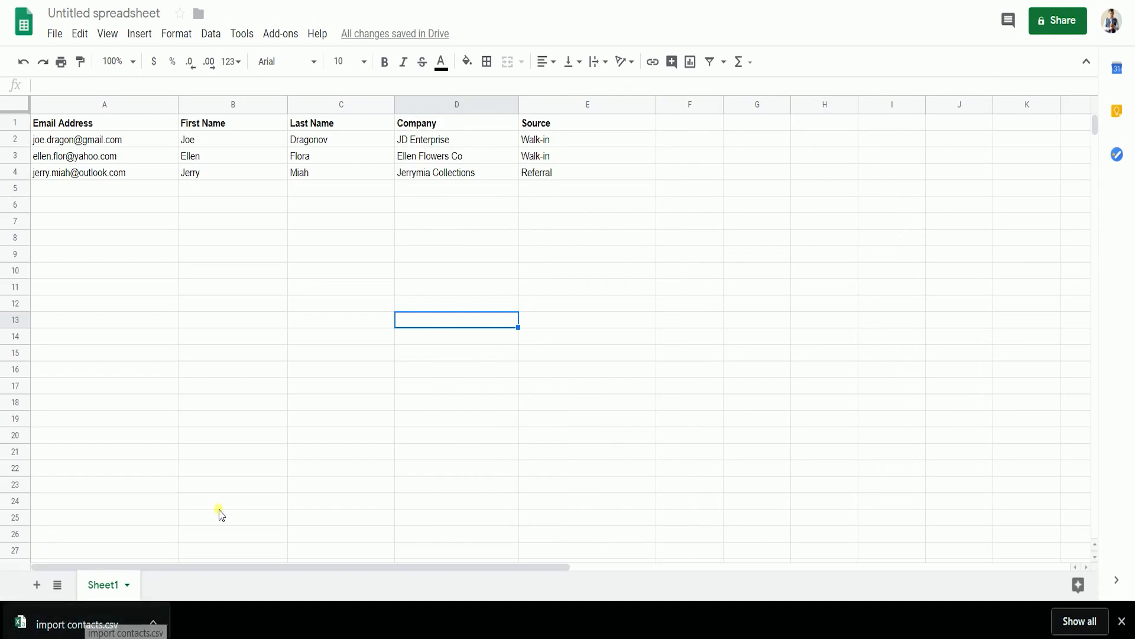
pyautogui.moveTo(407, 473)
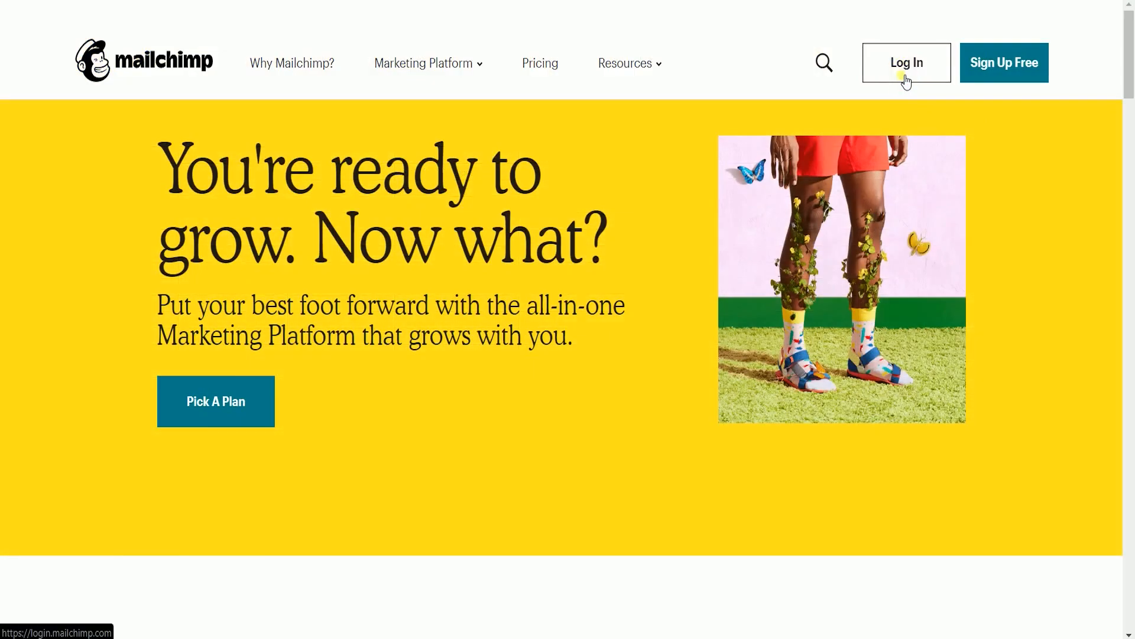
# Log in to Mailchimp and show the SC Newsletter Signup audience with Manage Audience options
pyautogui.click(906, 61)
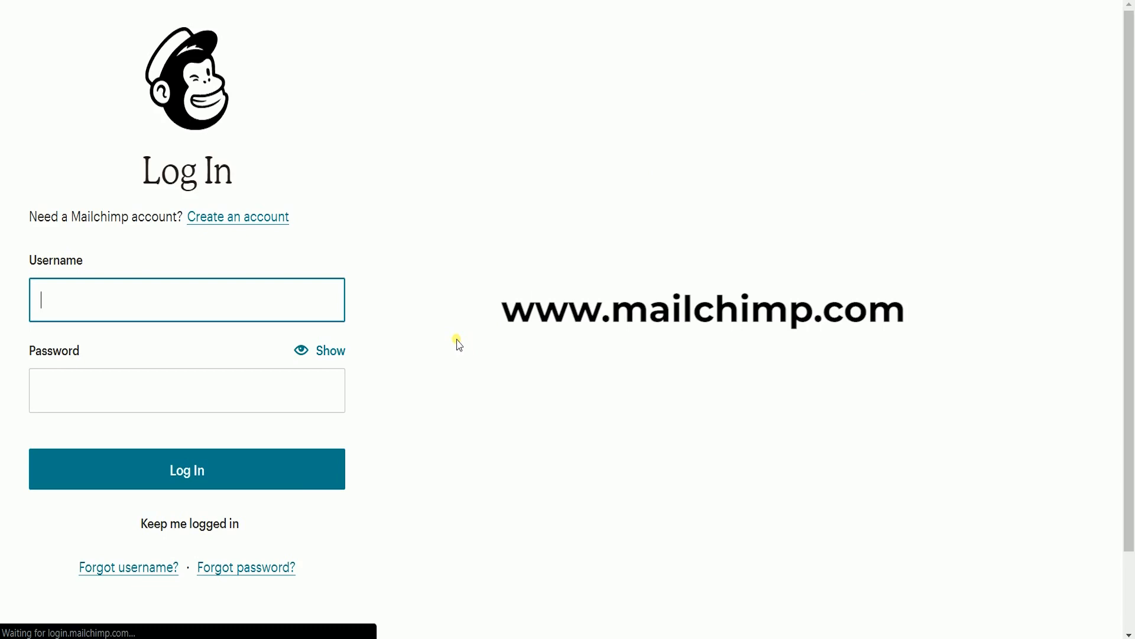
pyautogui.click(187, 468)
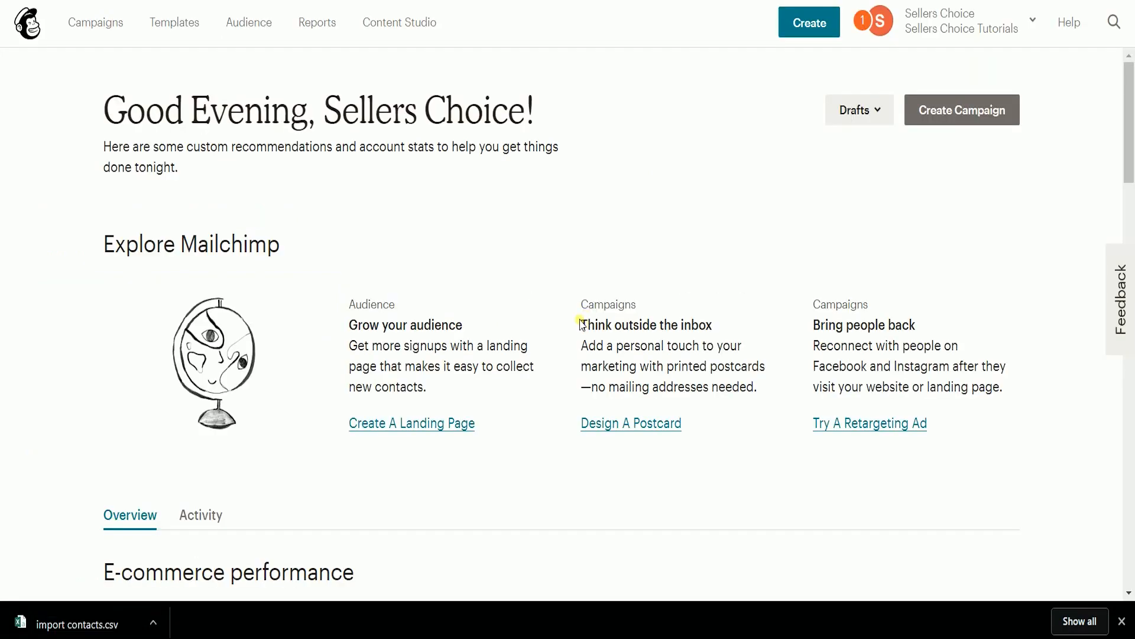
pyautogui.moveTo(249, 22)
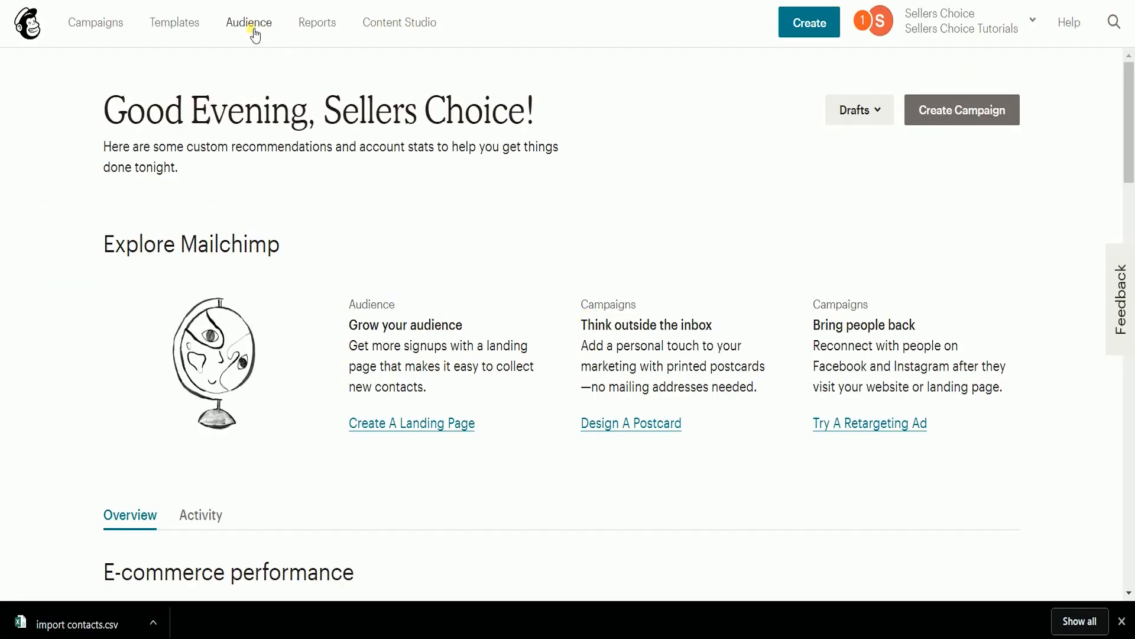
pyautogui.click(248, 23)
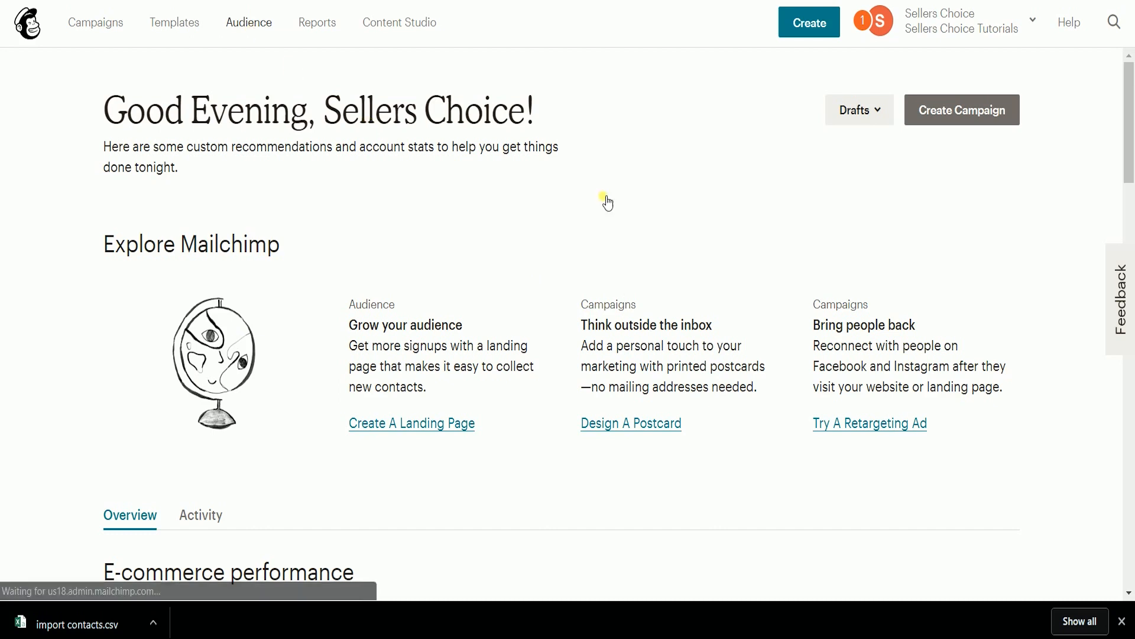
pyautogui.click(248, 23)
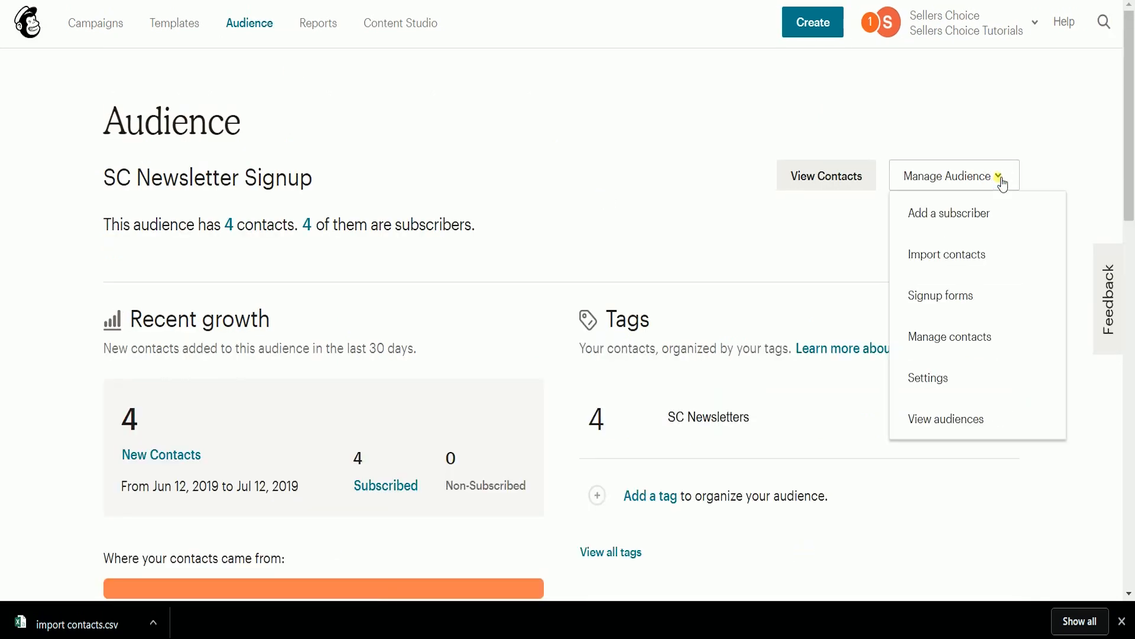
pyautogui.moveTo(972, 261)
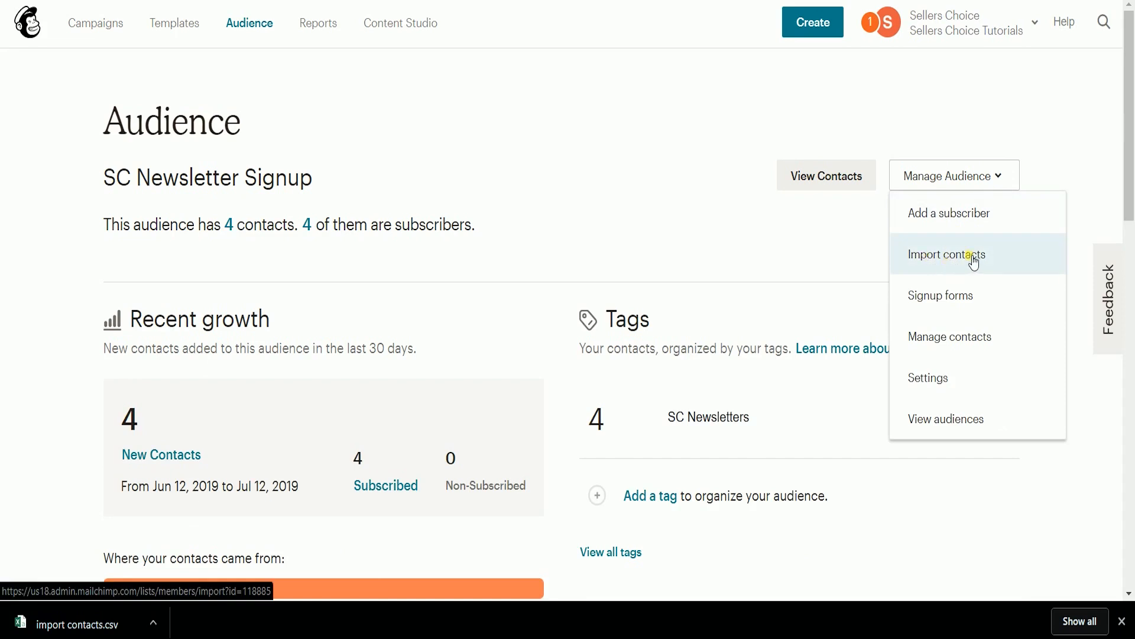
# Start a contact import using a CSV or tab-delimited text file and continue to setup
pyautogui.click(946, 254)
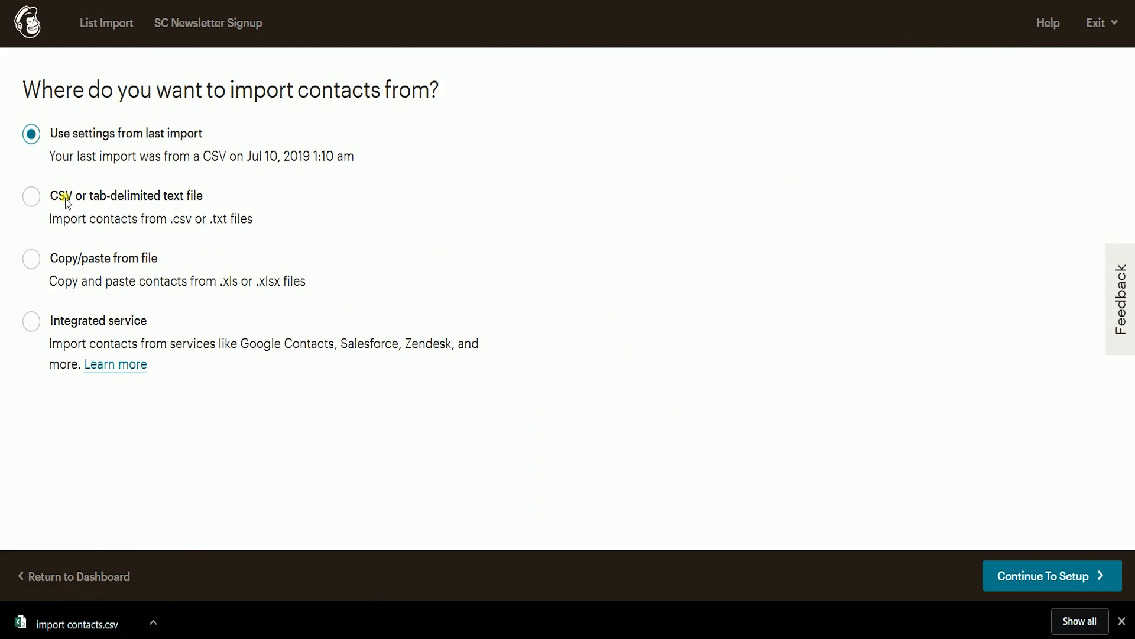
pyautogui.click(29, 197)
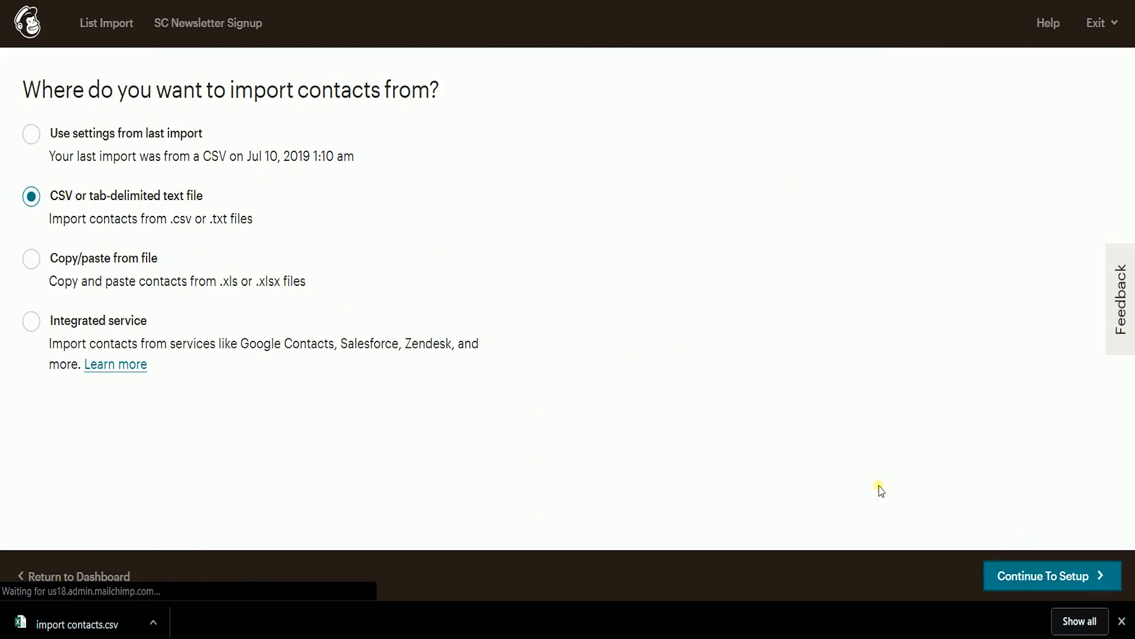
pyautogui.click(1053, 574)
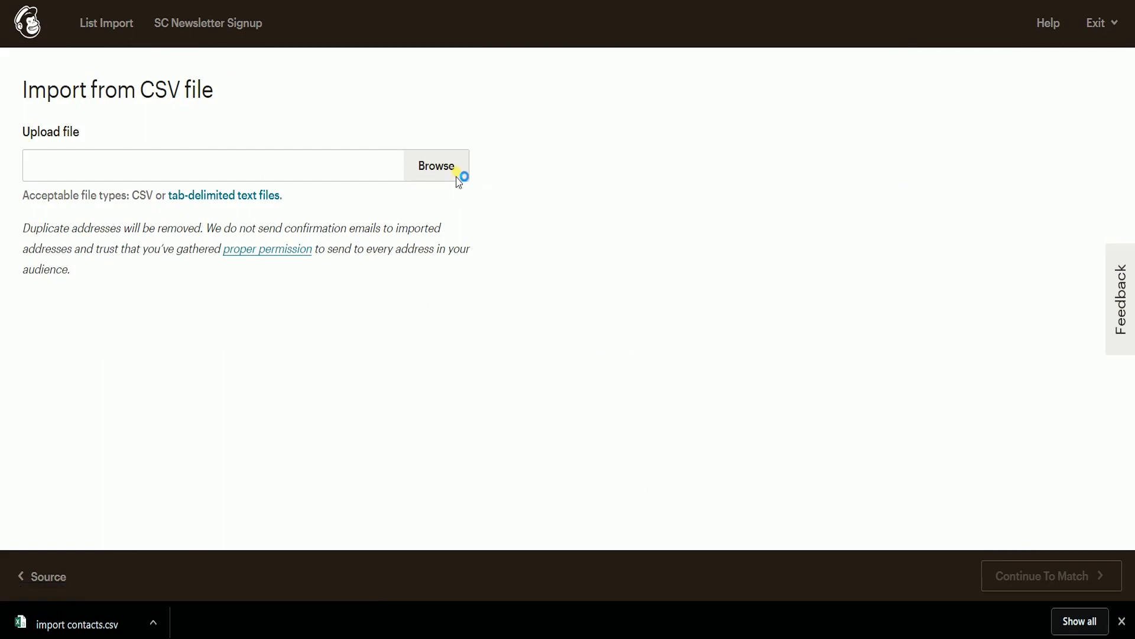
# Upload import contacts.csv for the import and continue to column matching
pyautogui.click(438, 166)
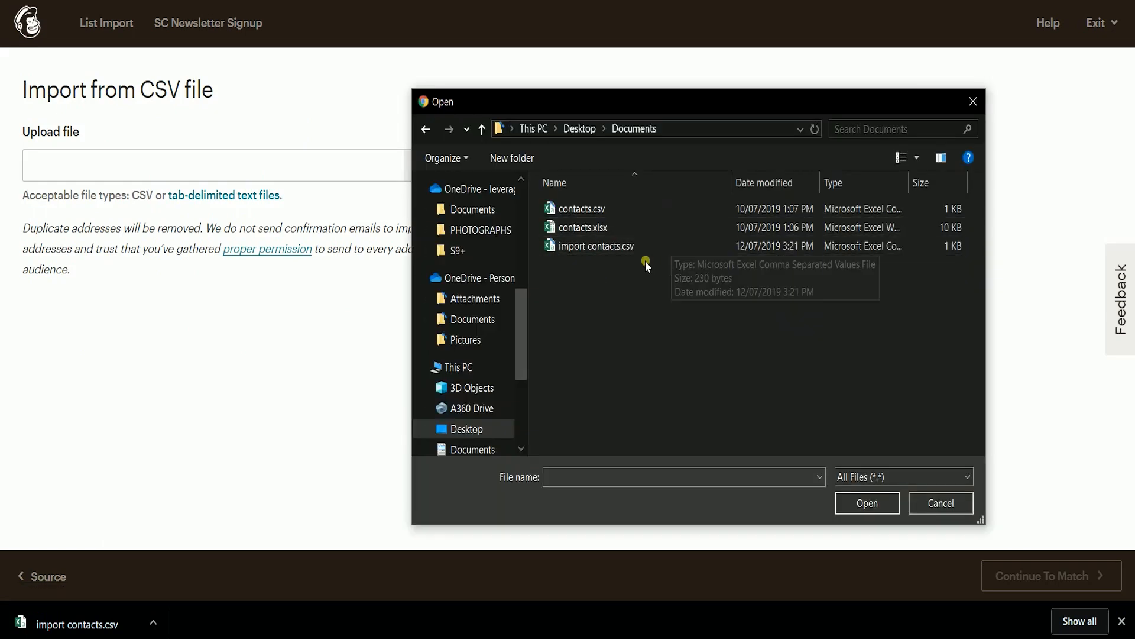
pyautogui.click(596, 246)
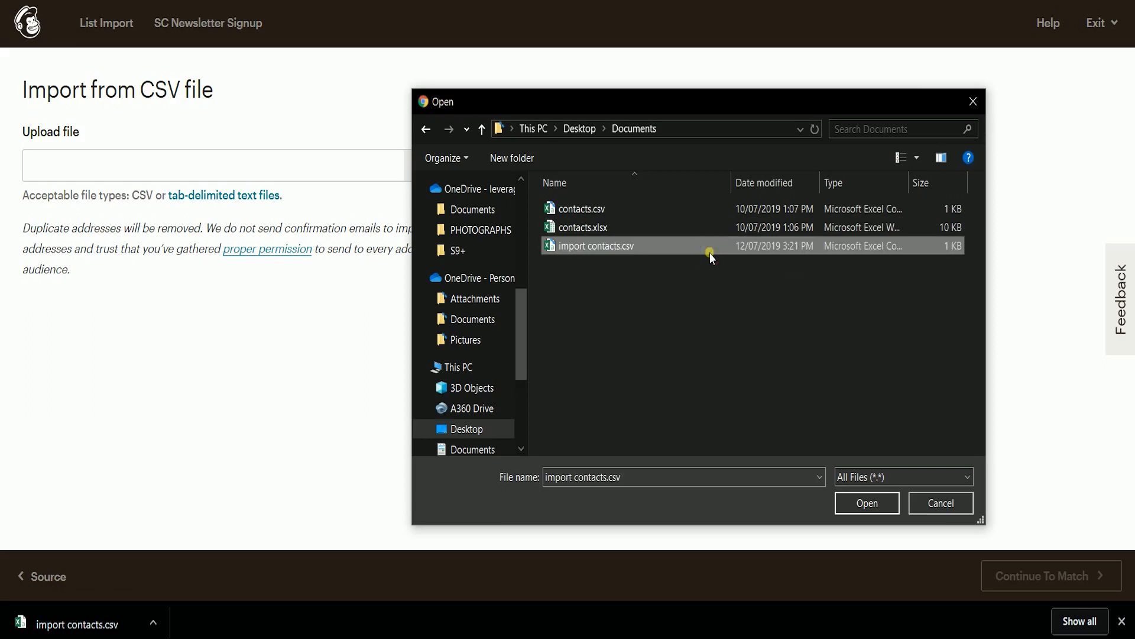
pyautogui.click(867, 503)
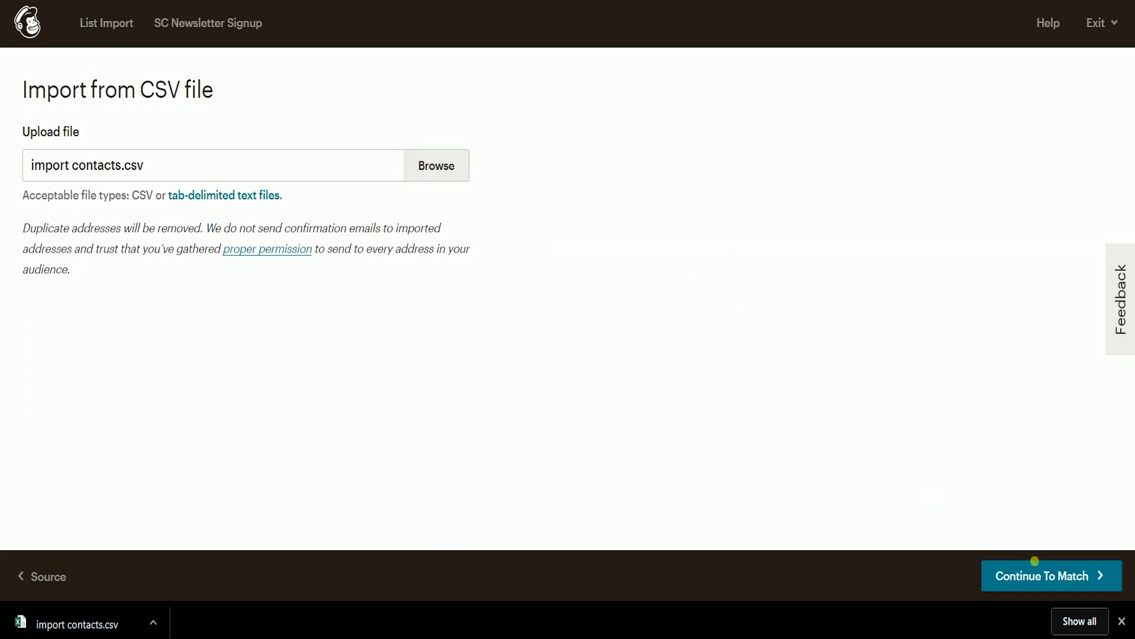
pyautogui.click(1067, 576)
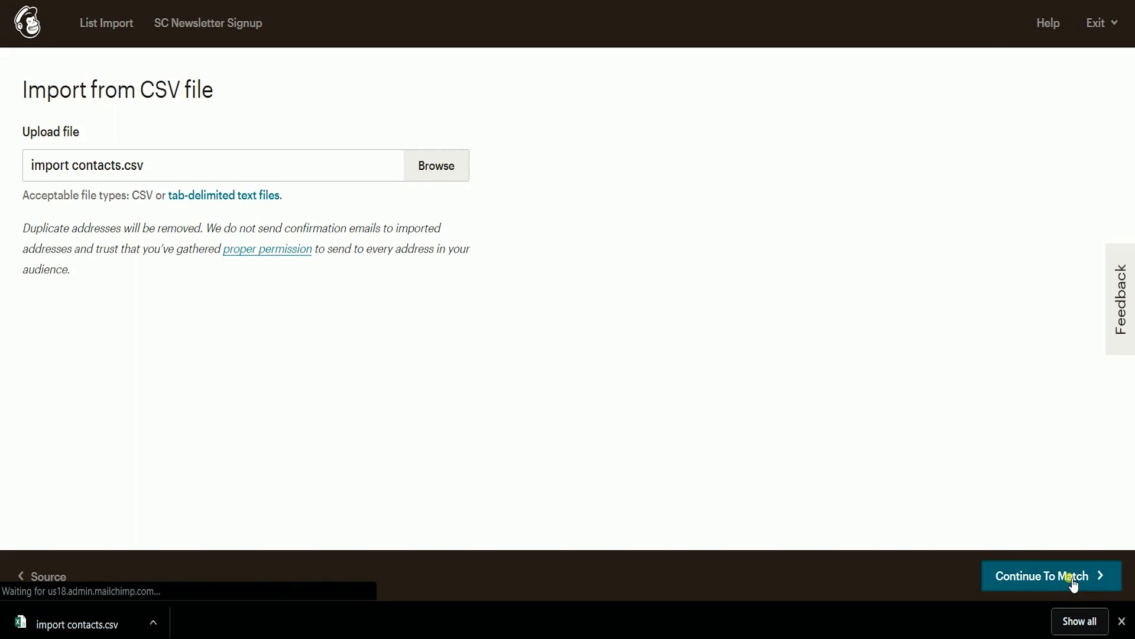
pyautogui.moveTo(727, 440)
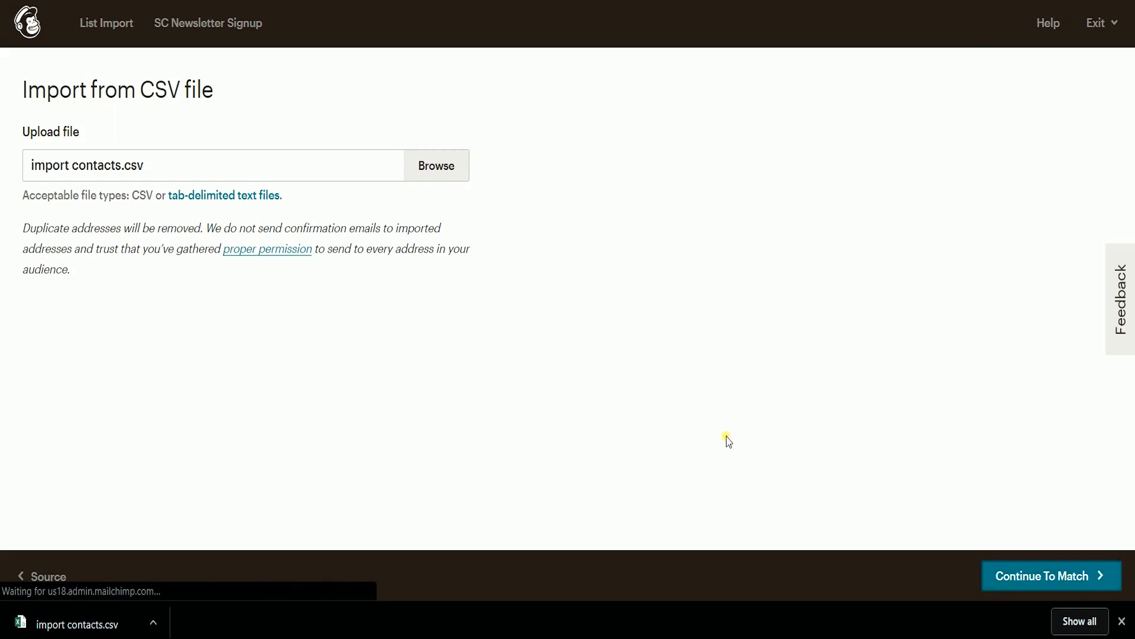
pyautogui.click(1051, 575)
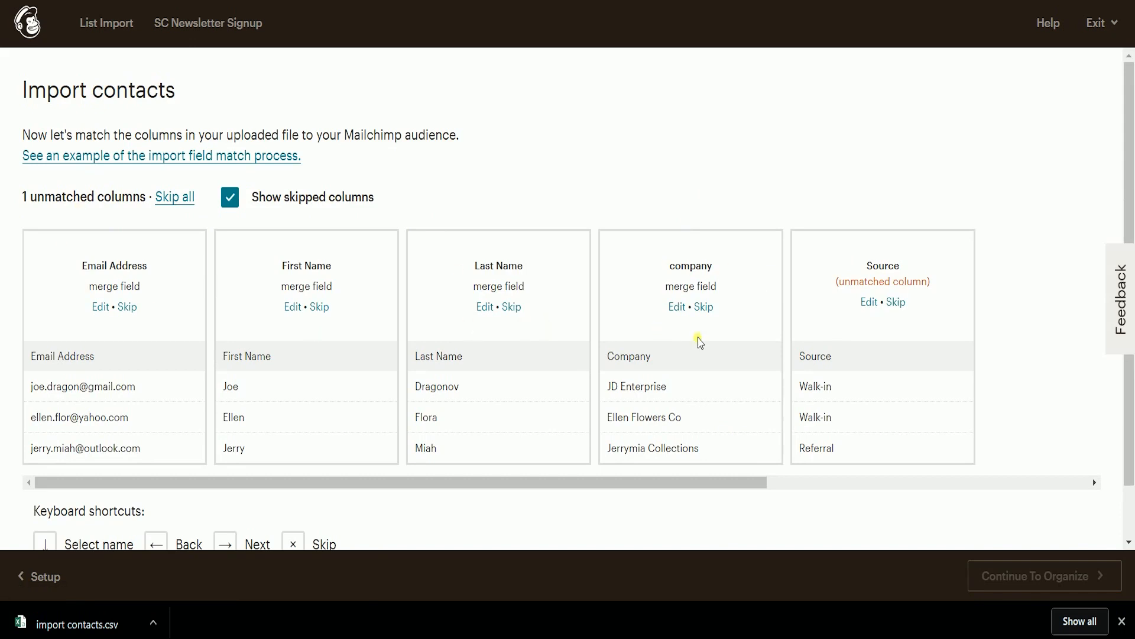
pyautogui.moveTo(710, 336)
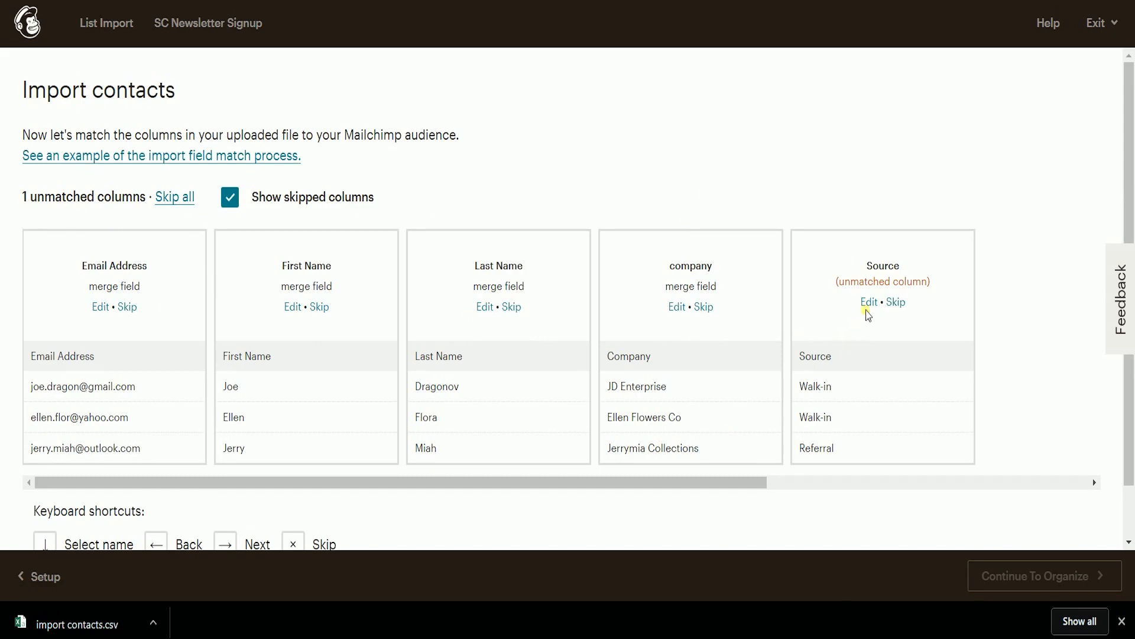
# Match the Source column to a new text field named Source and continue to organize
pyautogui.click(869, 301)
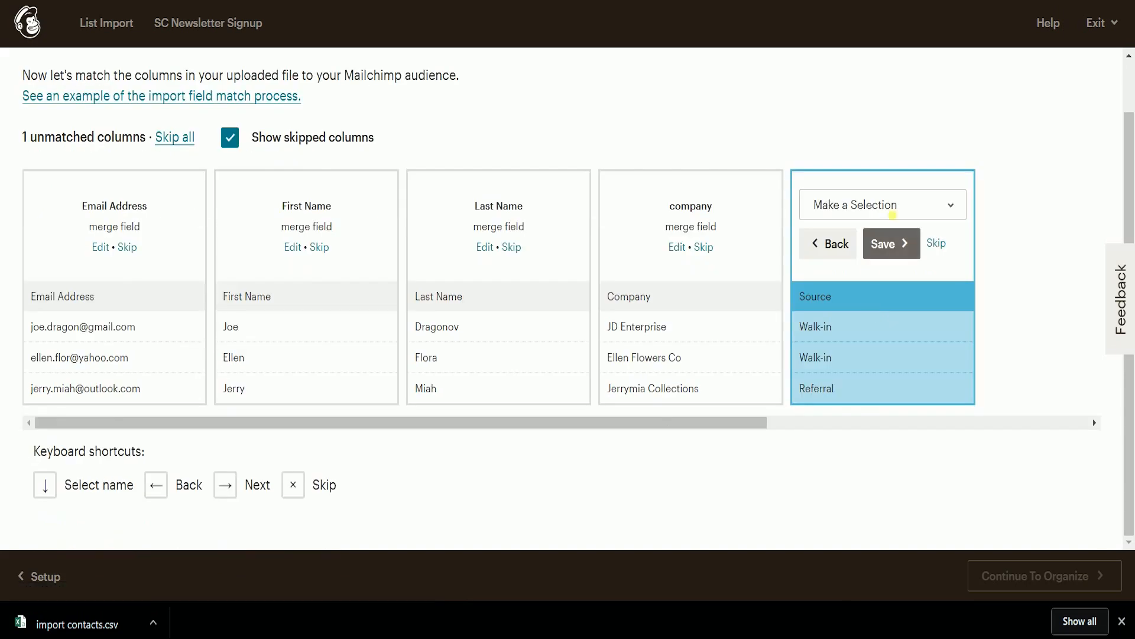
pyautogui.click(882, 204)
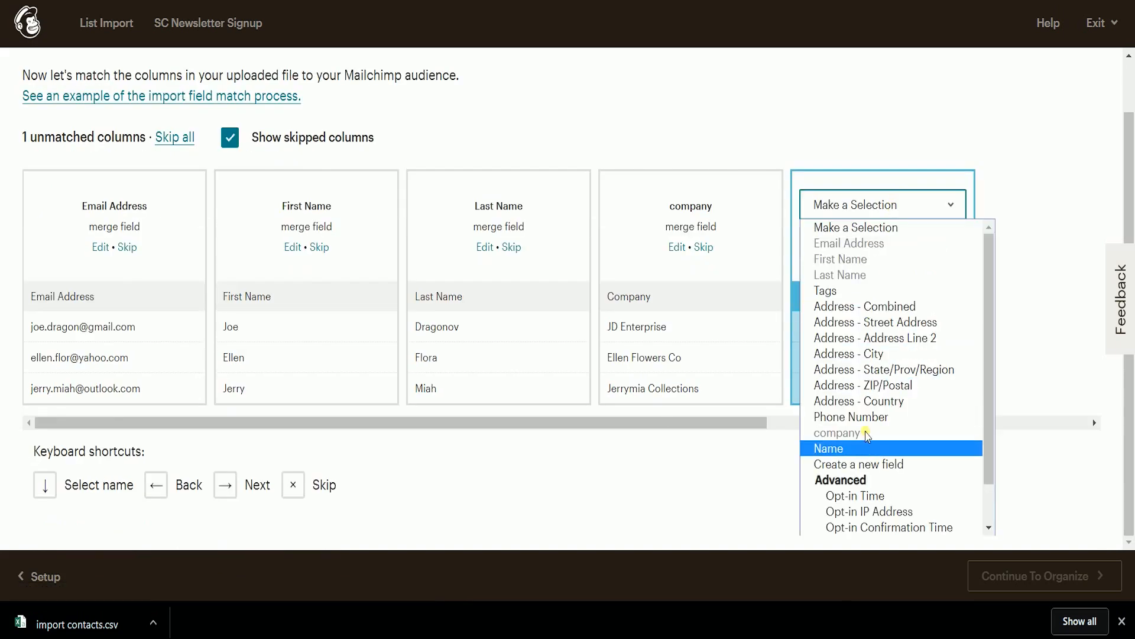
pyautogui.moveTo(849, 451)
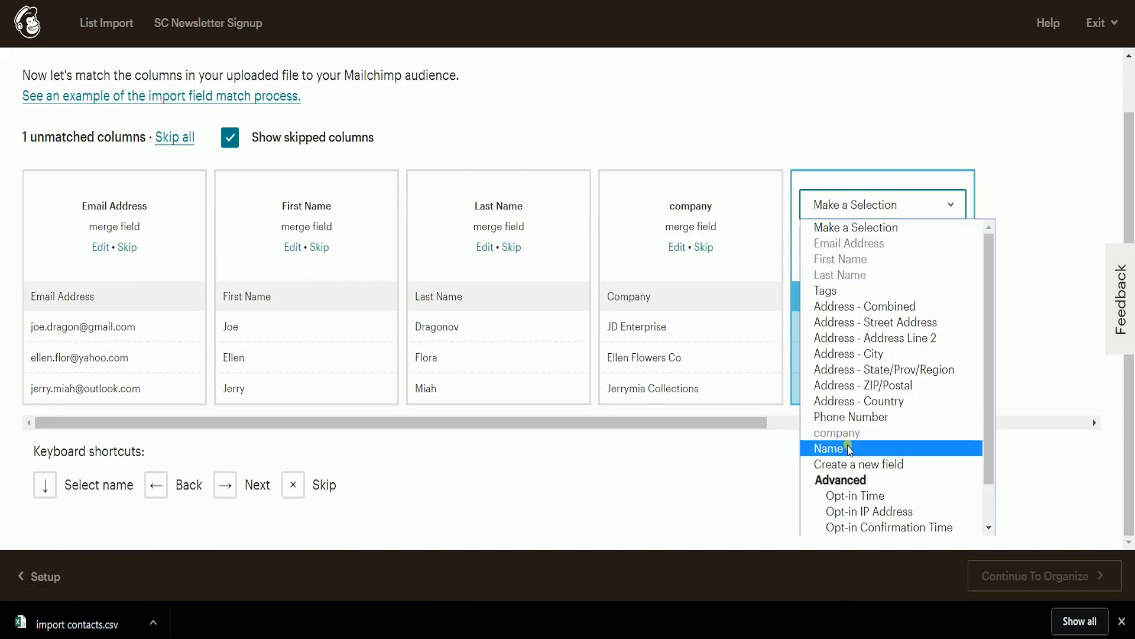
pyautogui.click(859, 463)
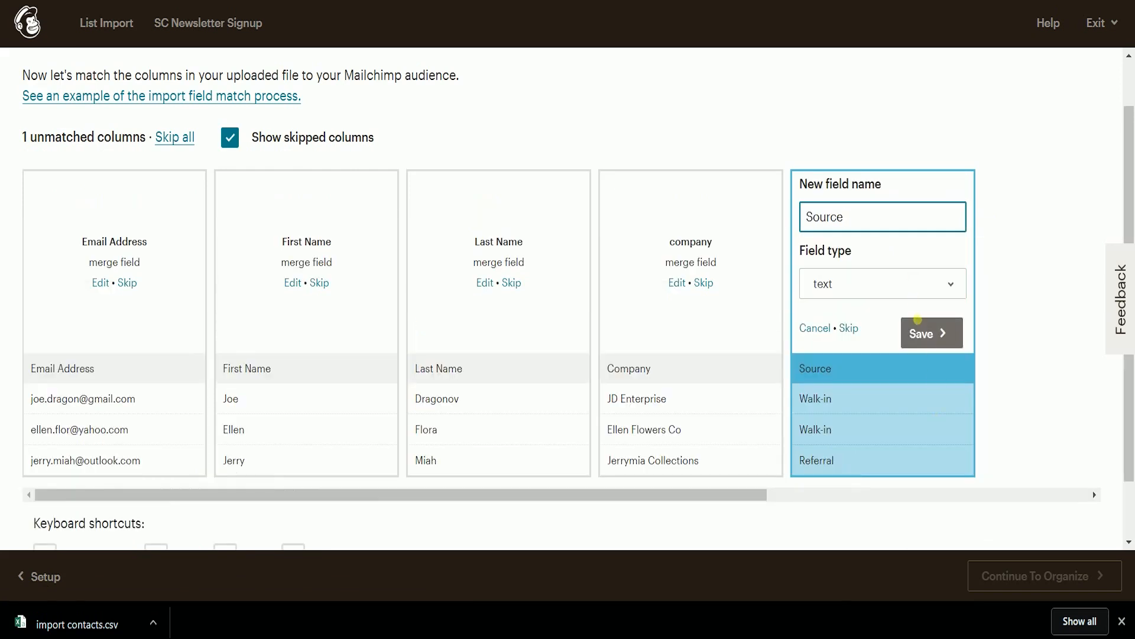
pyautogui.click(932, 333)
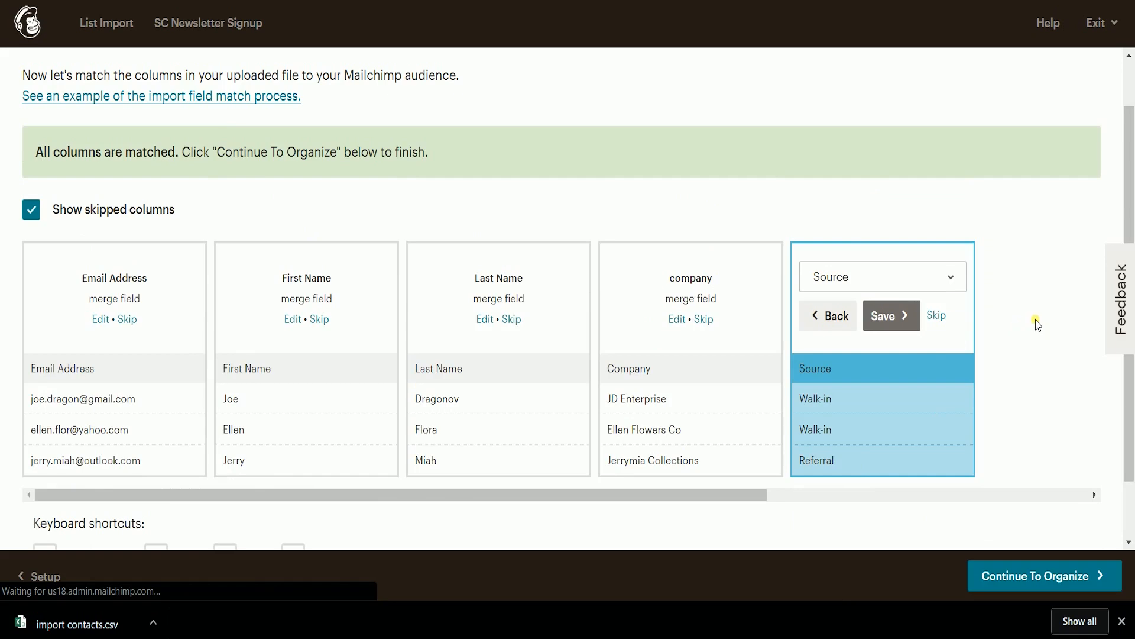
pyautogui.click(892, 314)
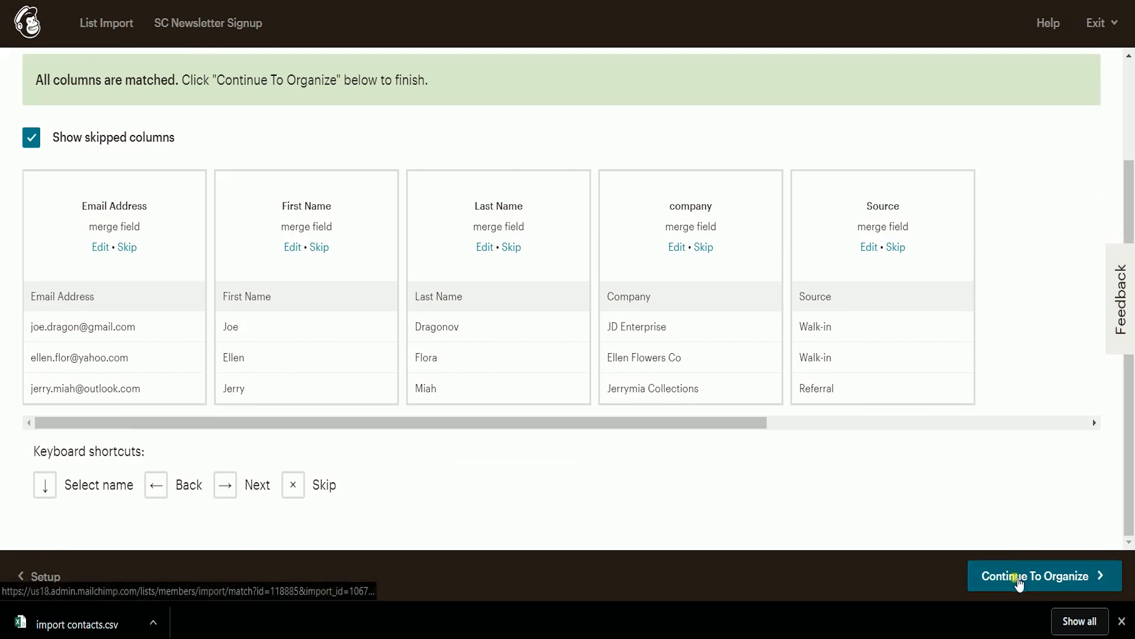
pyautogui.click(1045, 575)
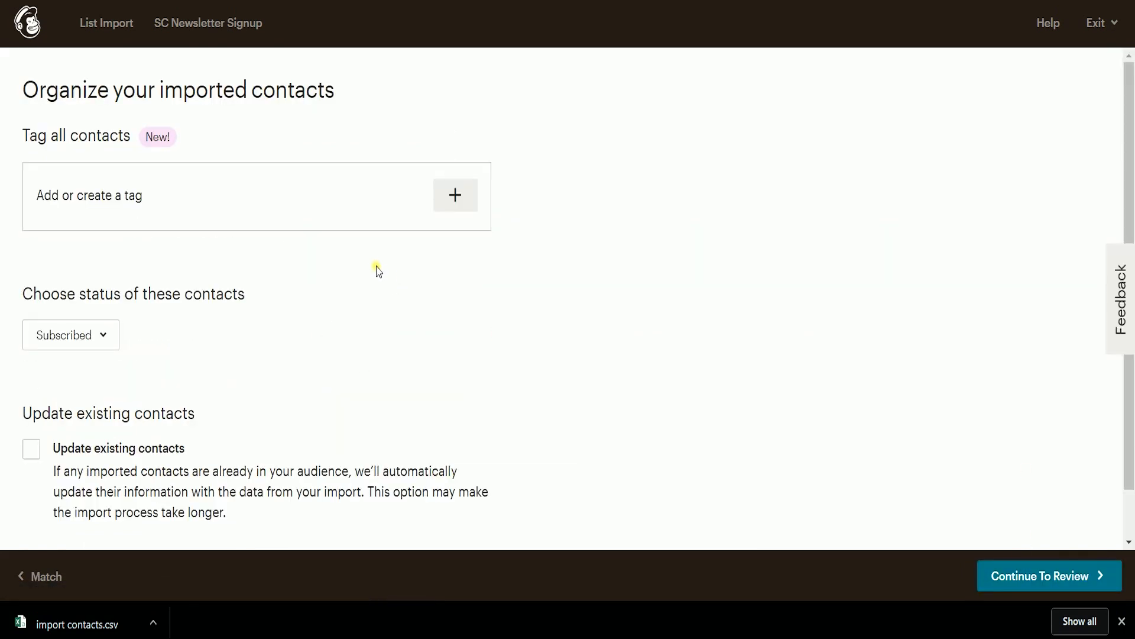
pyautogui.moveTo(447, 208)
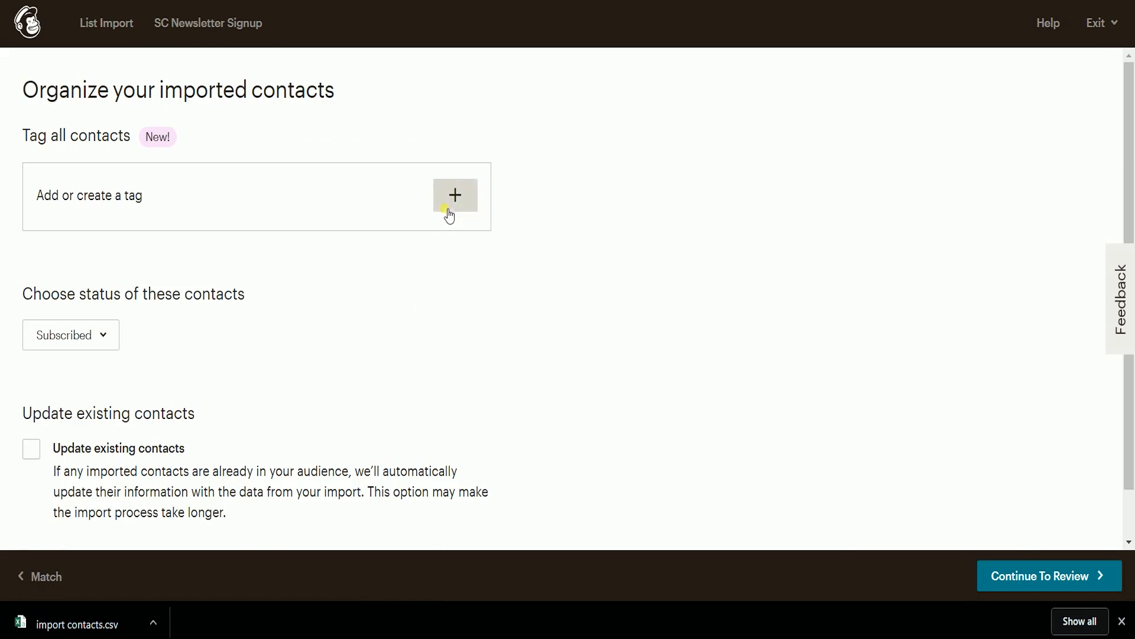
# Tag the imported contacts SC Newsletters and a new Outdoor Hype tag, then continue to review
pyautogui.click(454, 197)
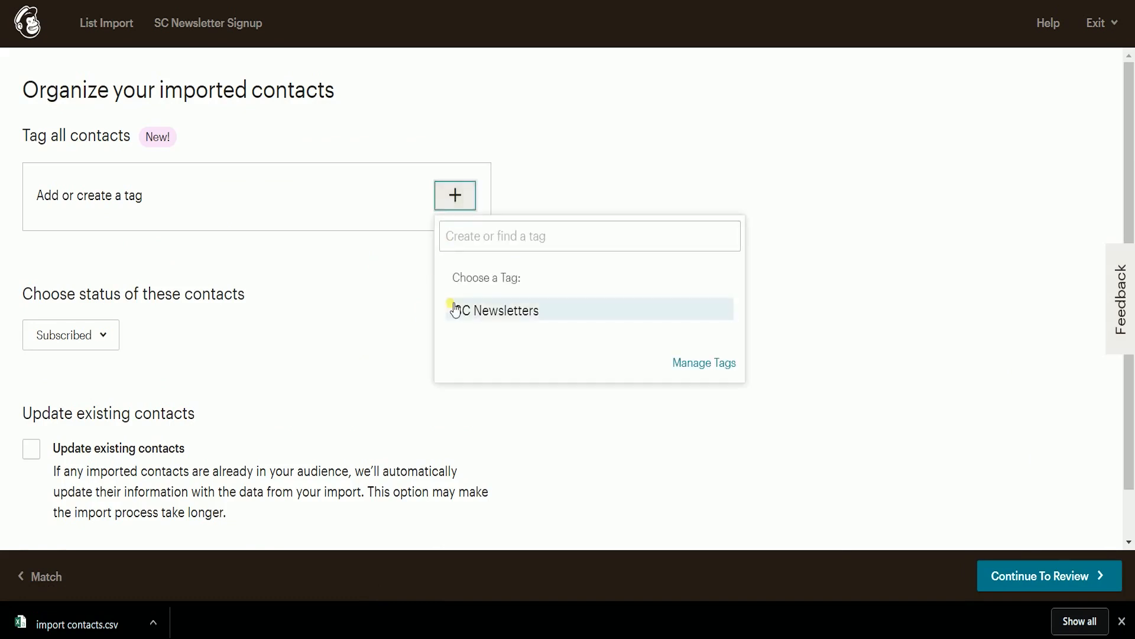
pyautogui.write('Outdoor Hype')
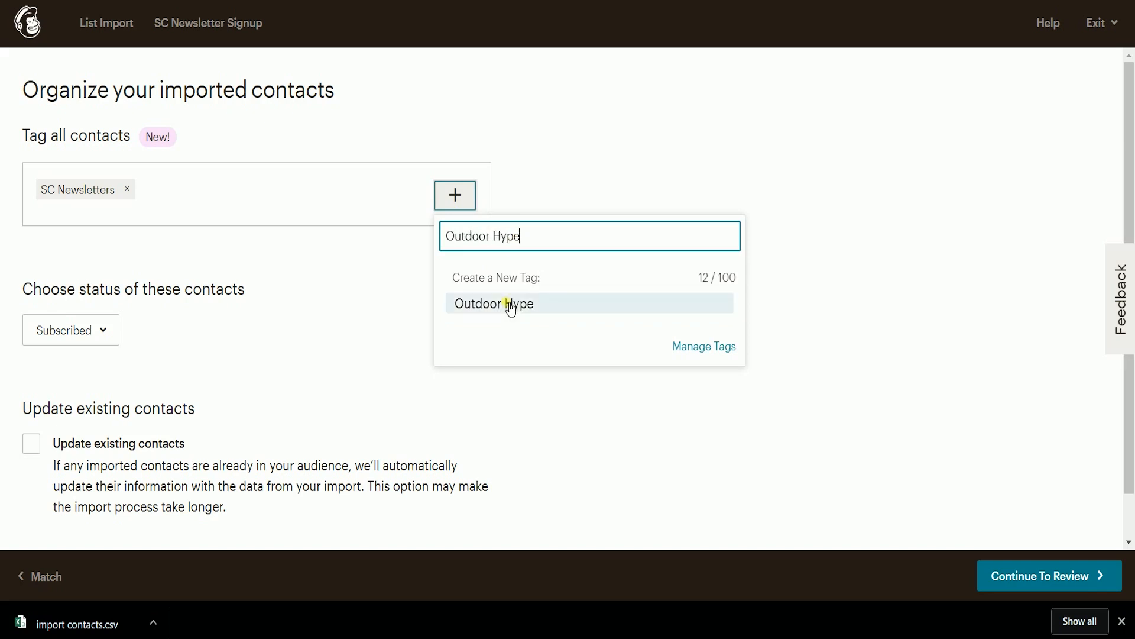
pyautogui.click(511, 303)
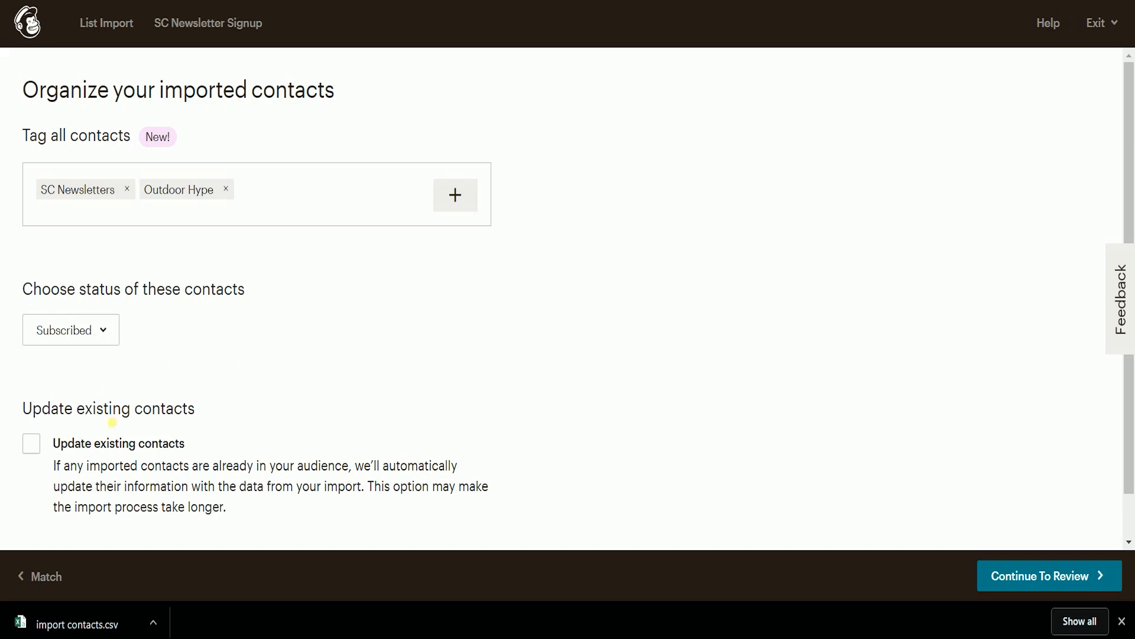
pyautogui.scroll(-3)
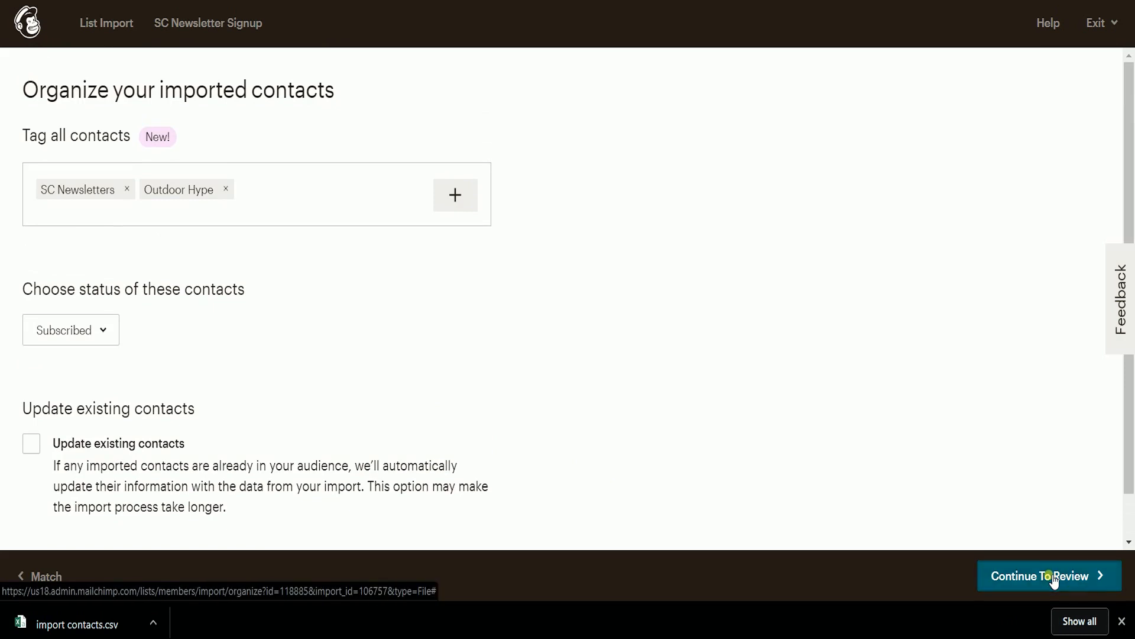
pyautogui.click(1050, 575)
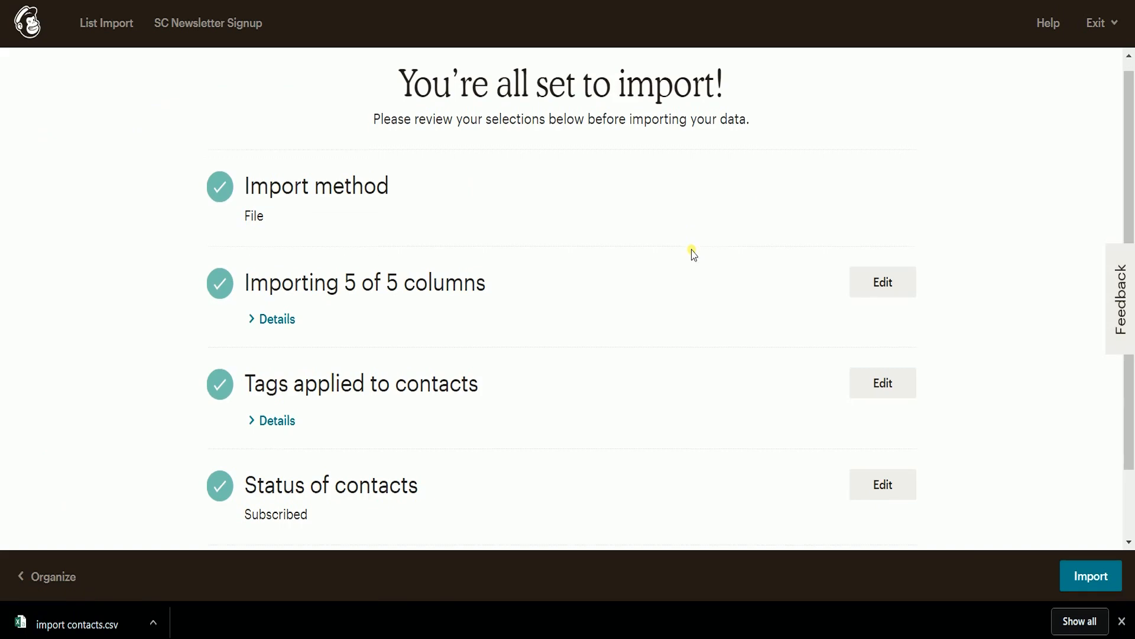
# Run the import, adding 3 contacts to the SC Newsletter Signup audience
pyautogui.scroll(-3)
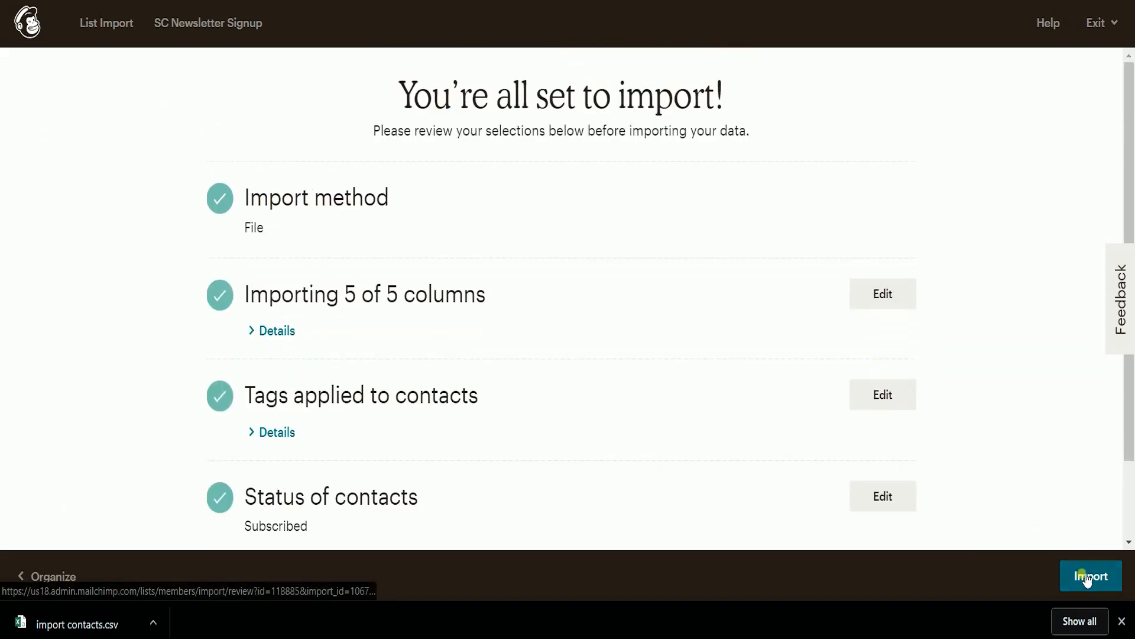
pyautogui.click(1091, 575)
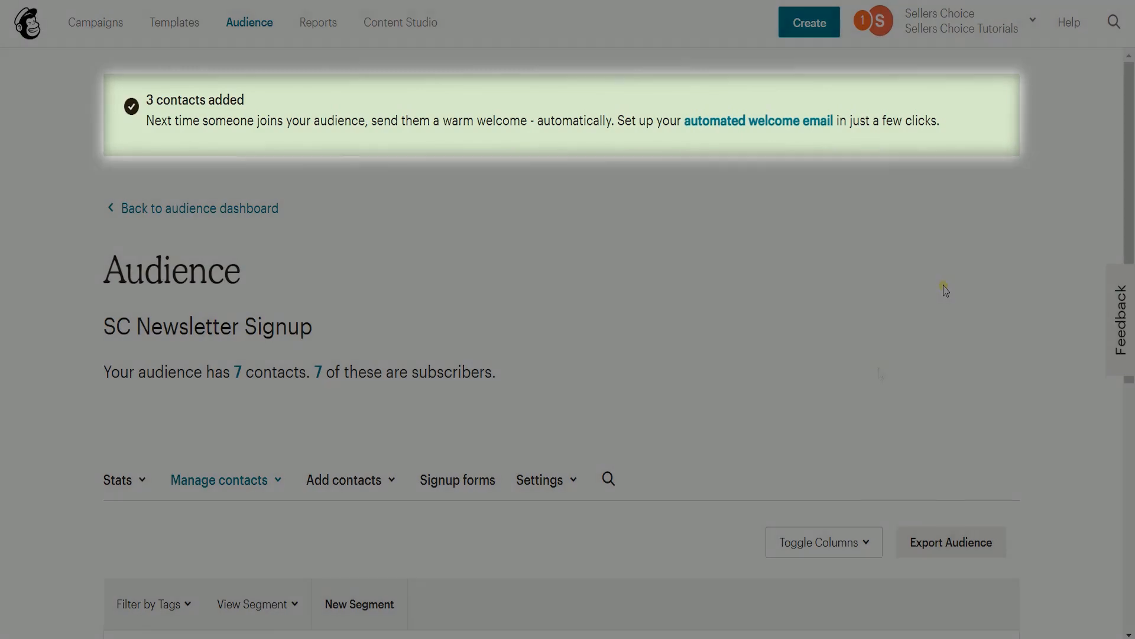
pyautogui.scroll(-3)
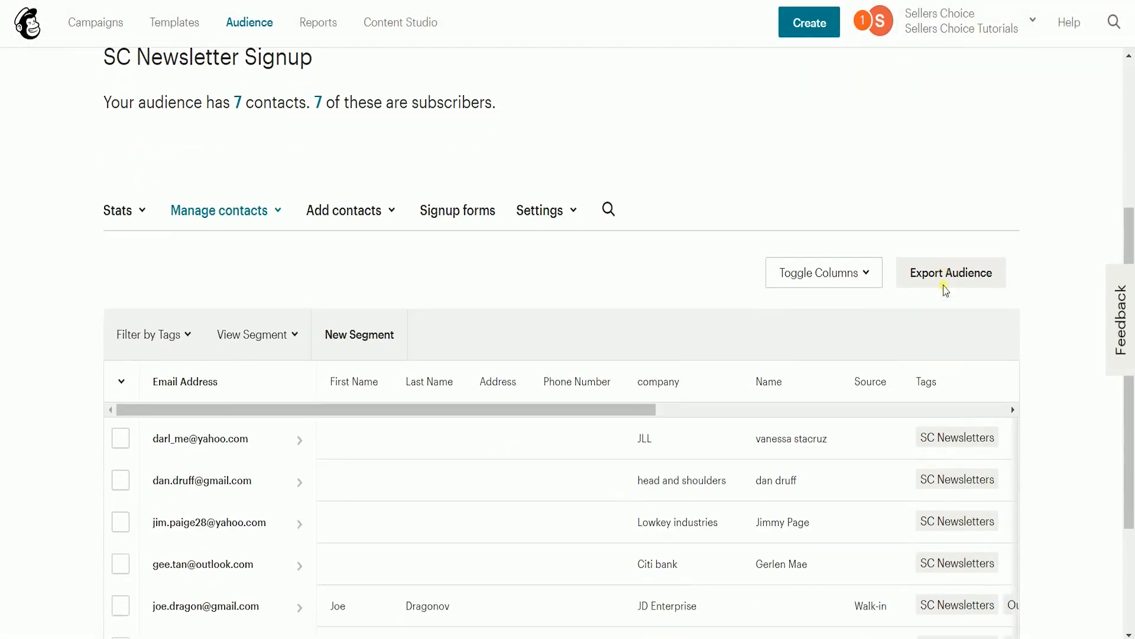
pyautogui.scroll(-3)
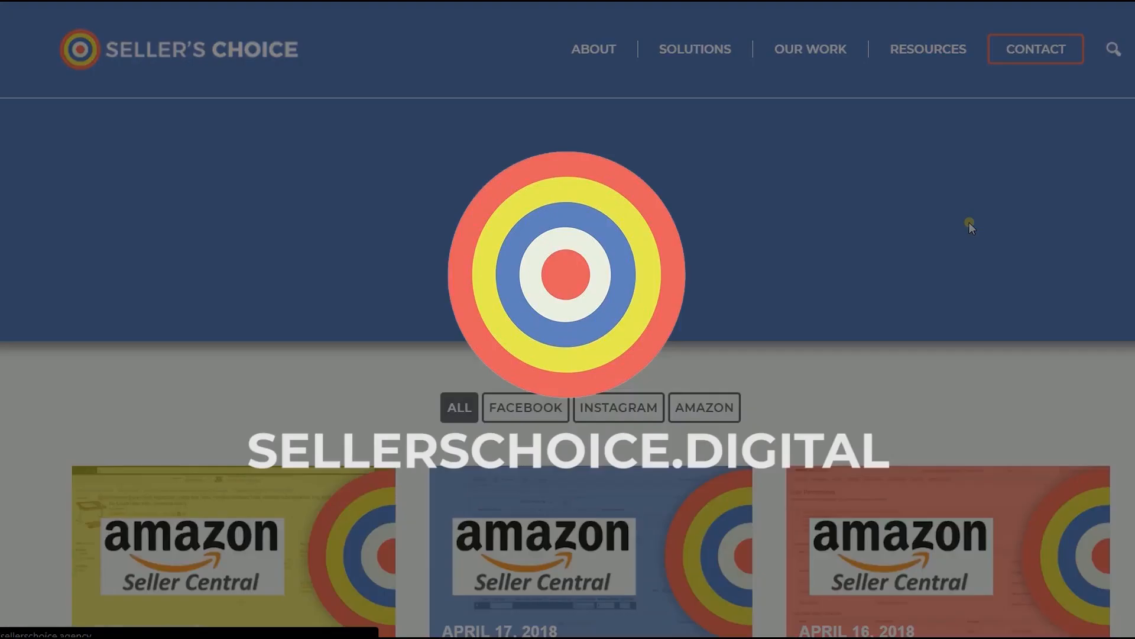
pyautogui.scroll(-3)
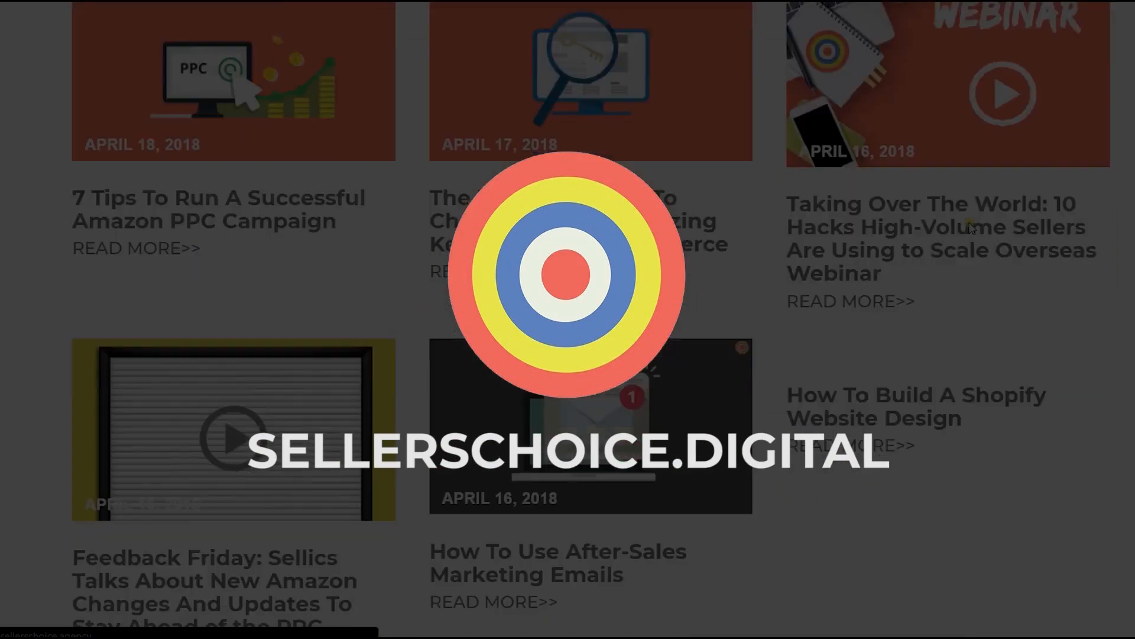
pyautogui.scroll(-3)
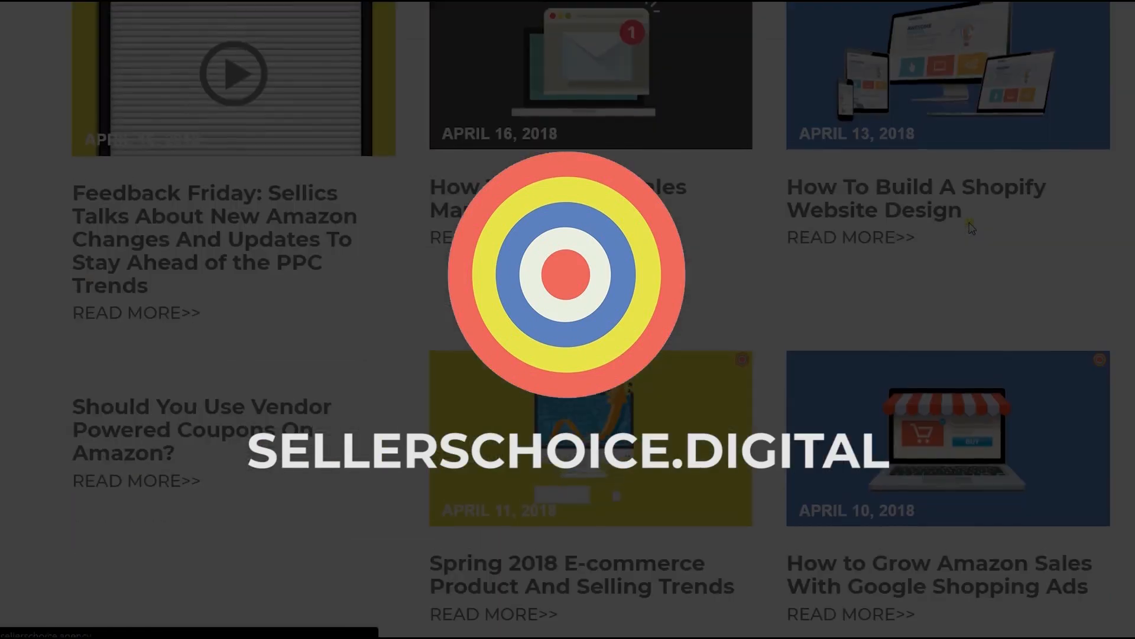